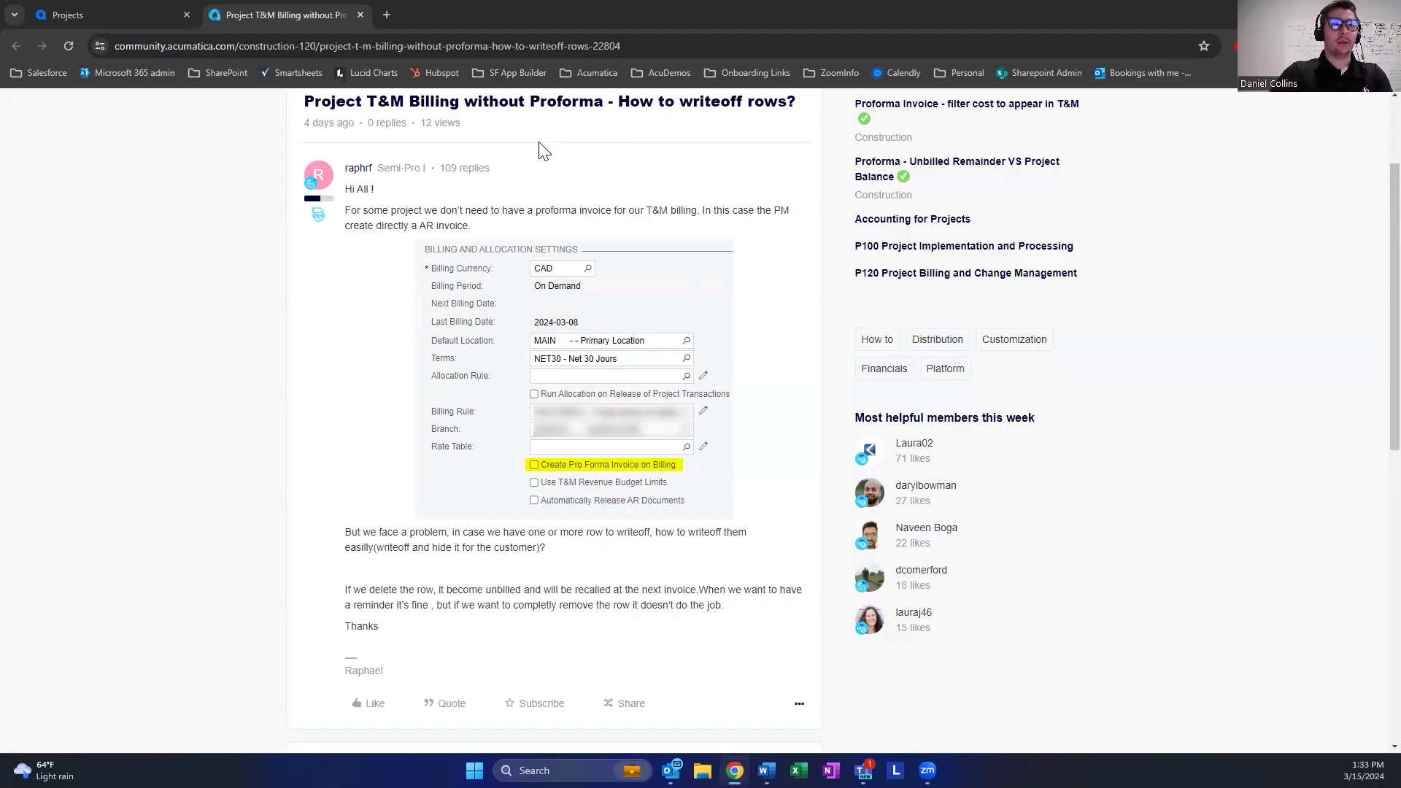
{"action": "mouse_move", "coordinate": [340, 302]}
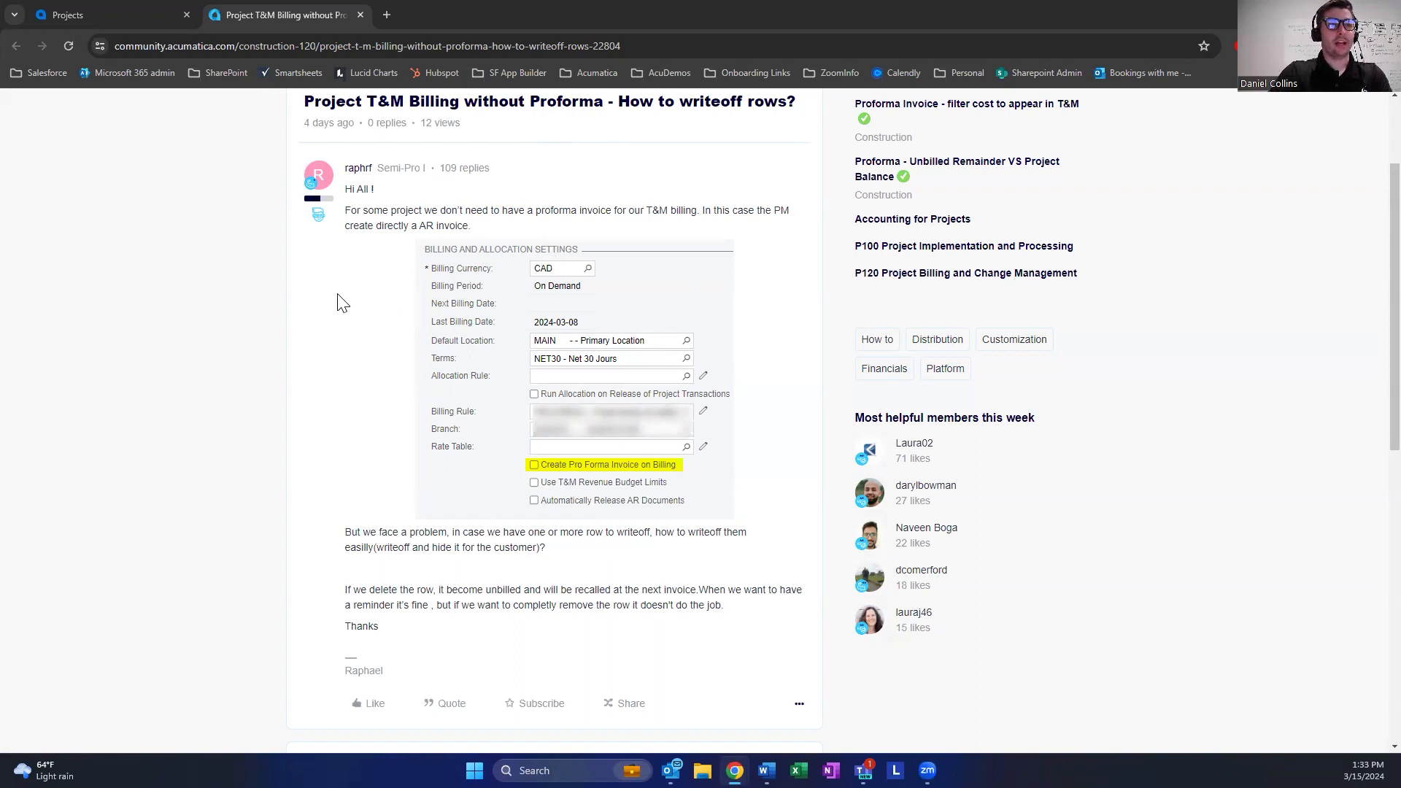
{"action": "mouse_move", "coordinate": [558, 575]}
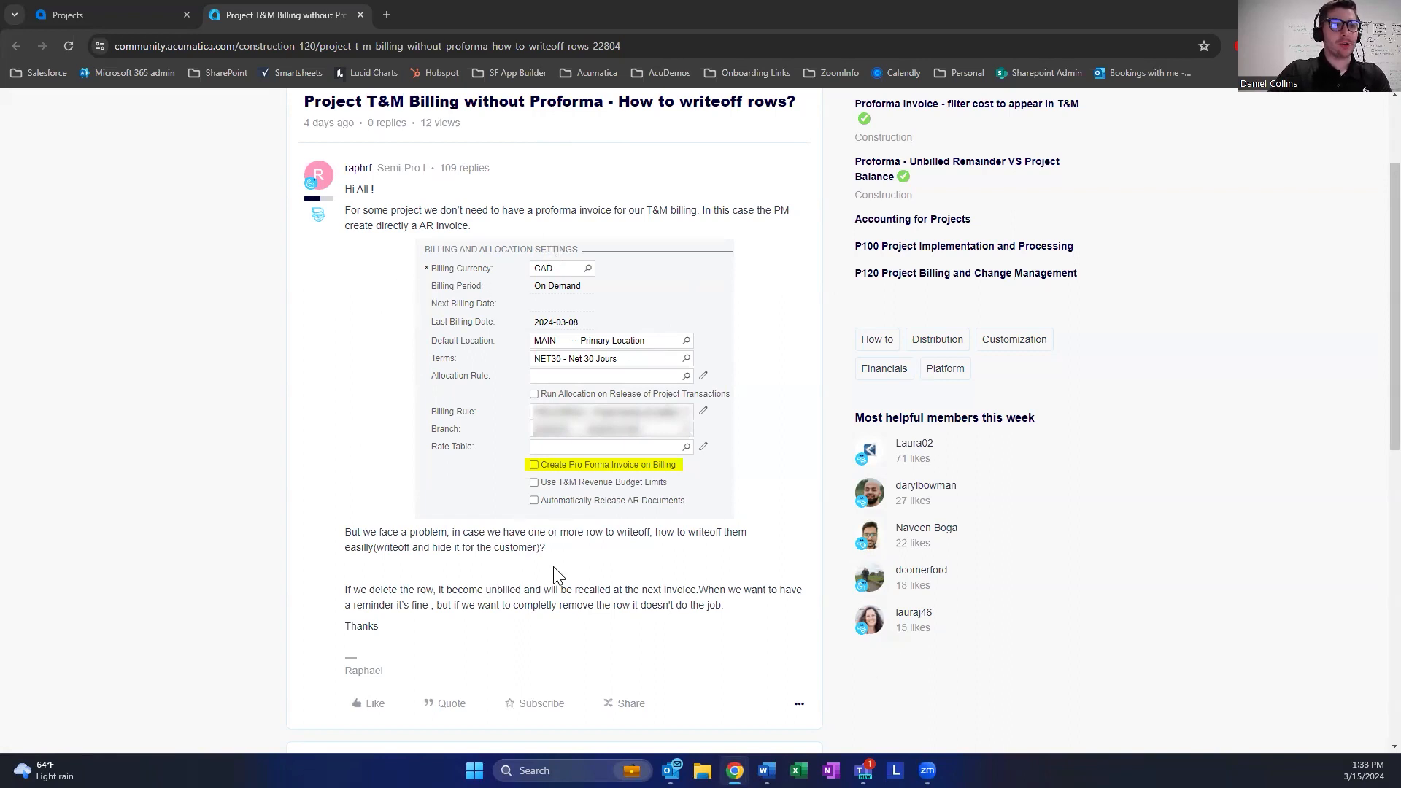
{"action": "mouse_move", "coordinate": [518, 530]}
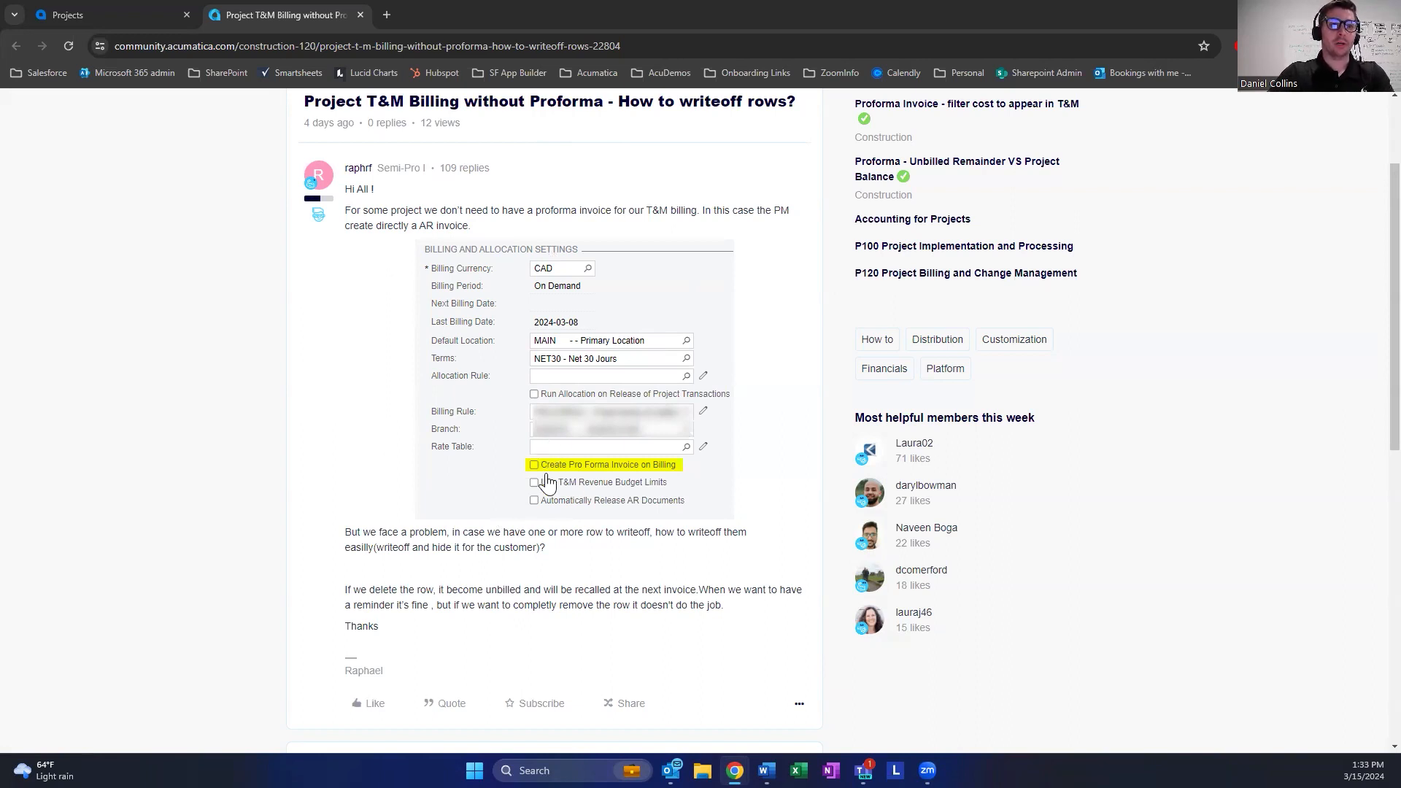
{"action": "mouse_move", "coordinate": [745, 485]}
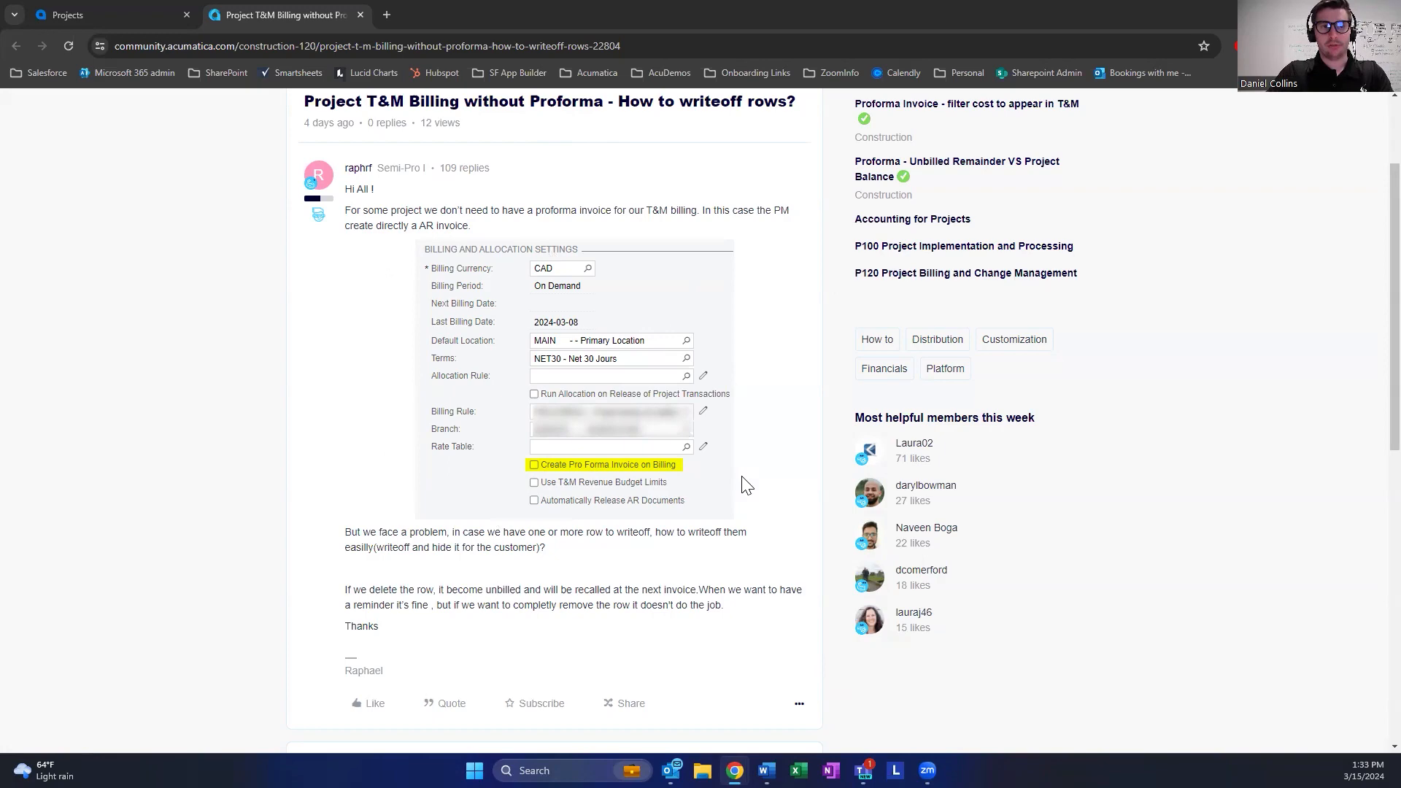
{"action": "mouse_move", "coordinate": [639, 262]}
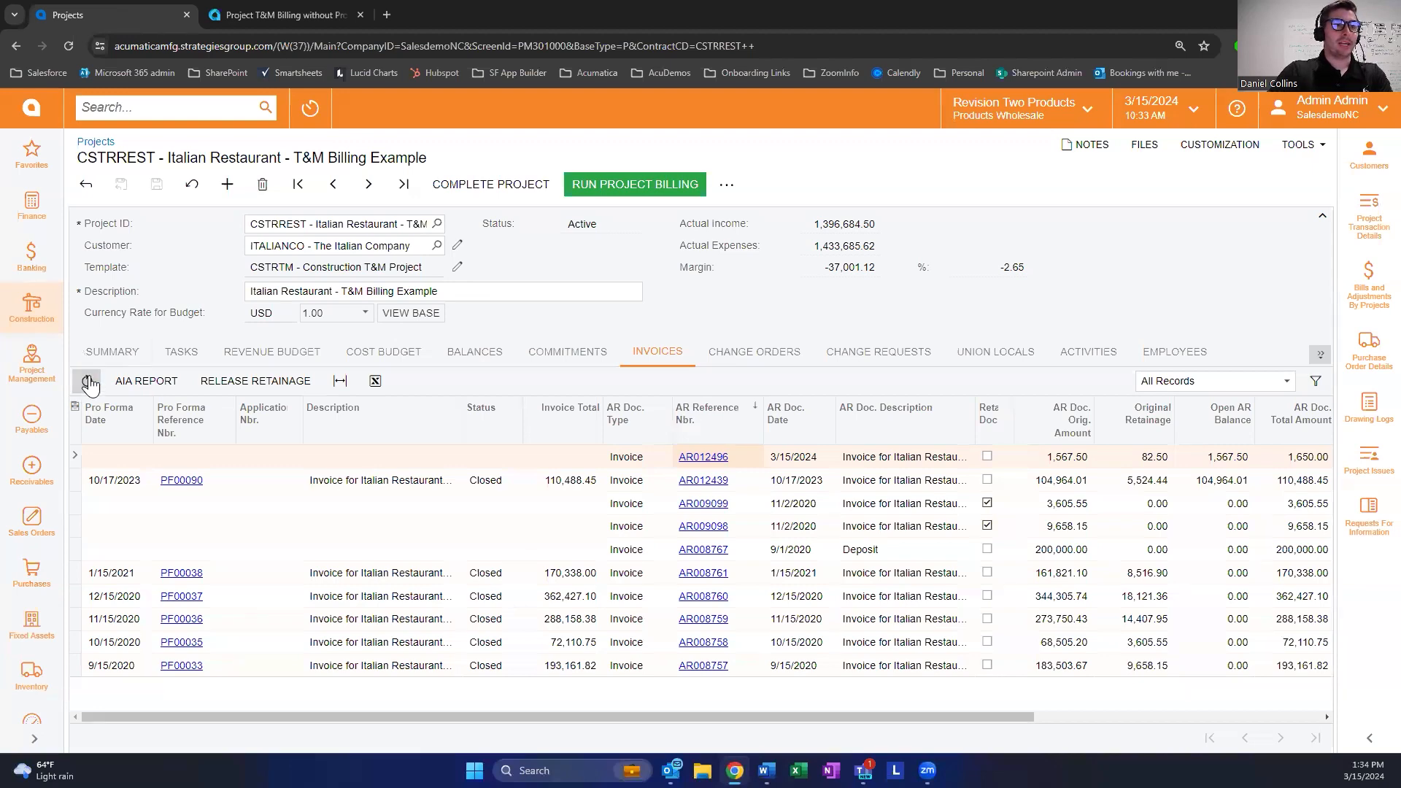
Refresh the project's invoices, then run project billing for the Italian Restaurant T&M project.
{"action": "left_click", "coordinate": [88, 381]}
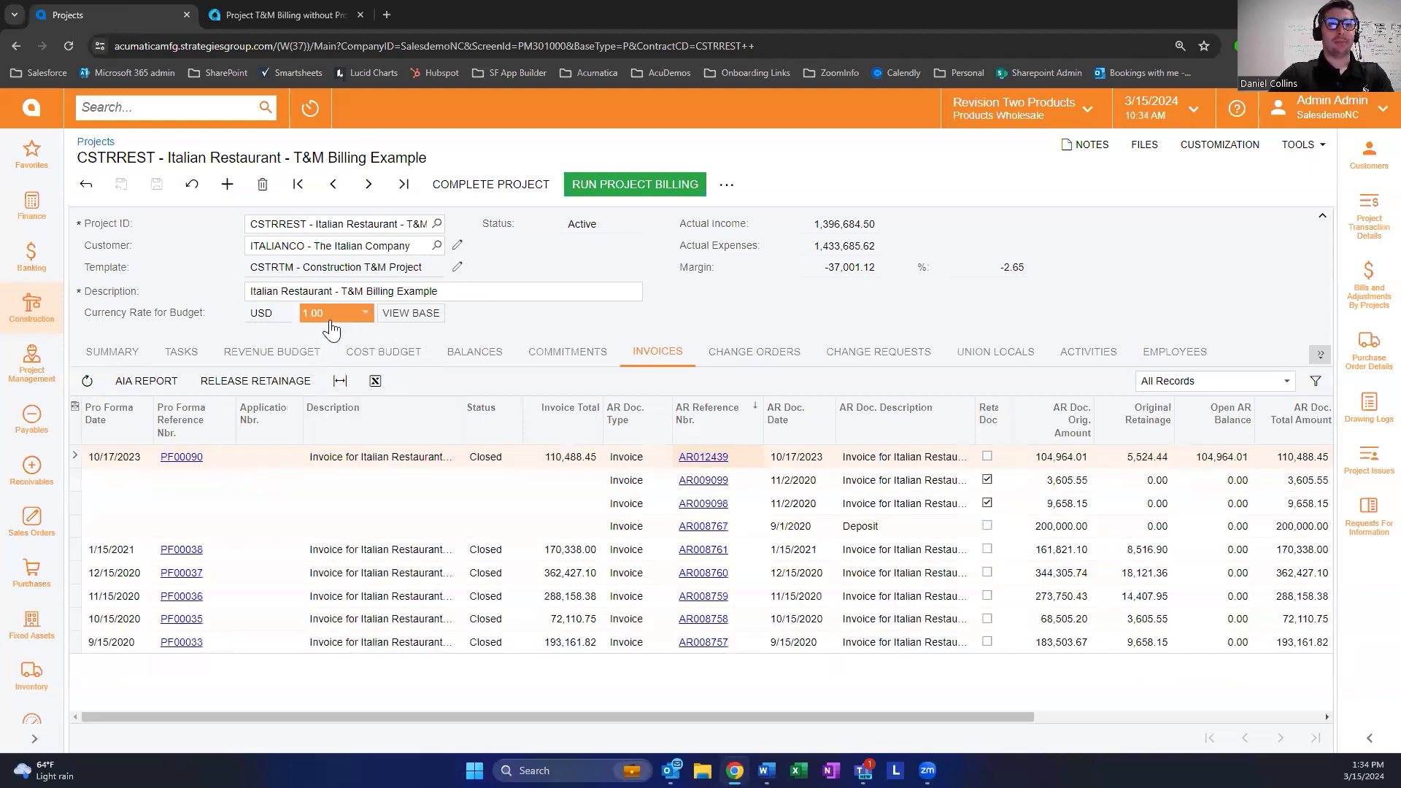
{"action": "left_click", "coordinate": [111, 351]}
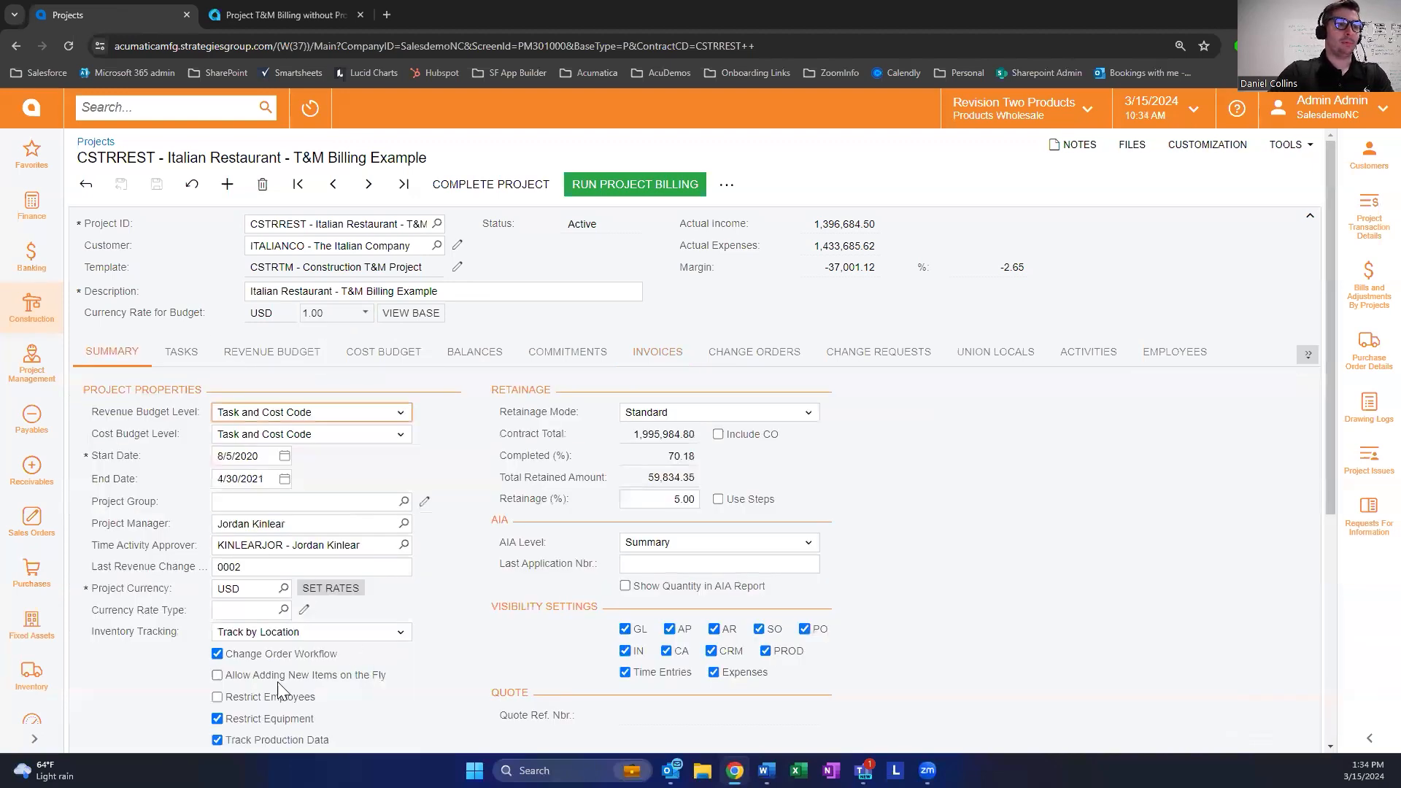
{"action": "scroll", "scroll_direction": "down", "scroll_amount": 3}
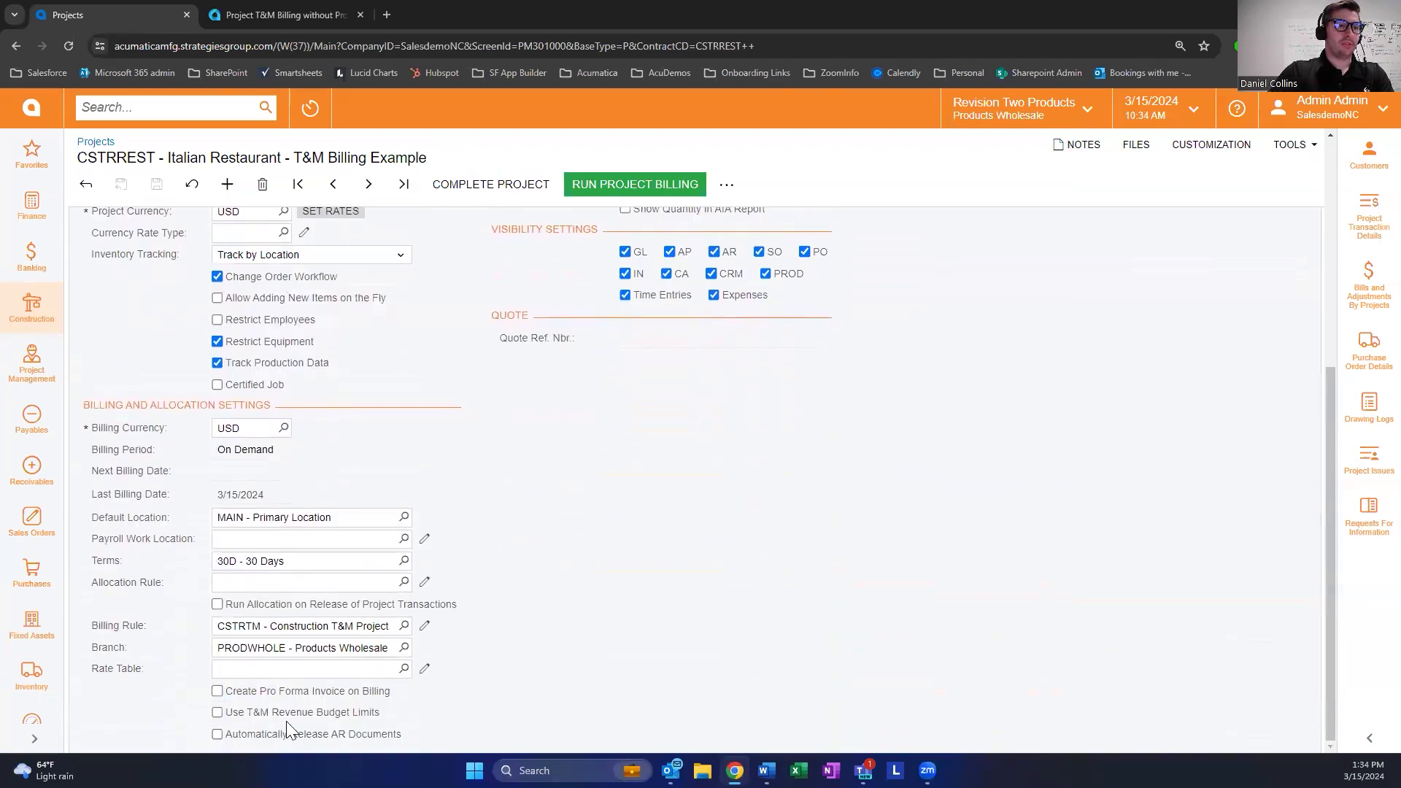
{"action": "scroll", "scroll_direction": "up", "scroll_amount": 3}
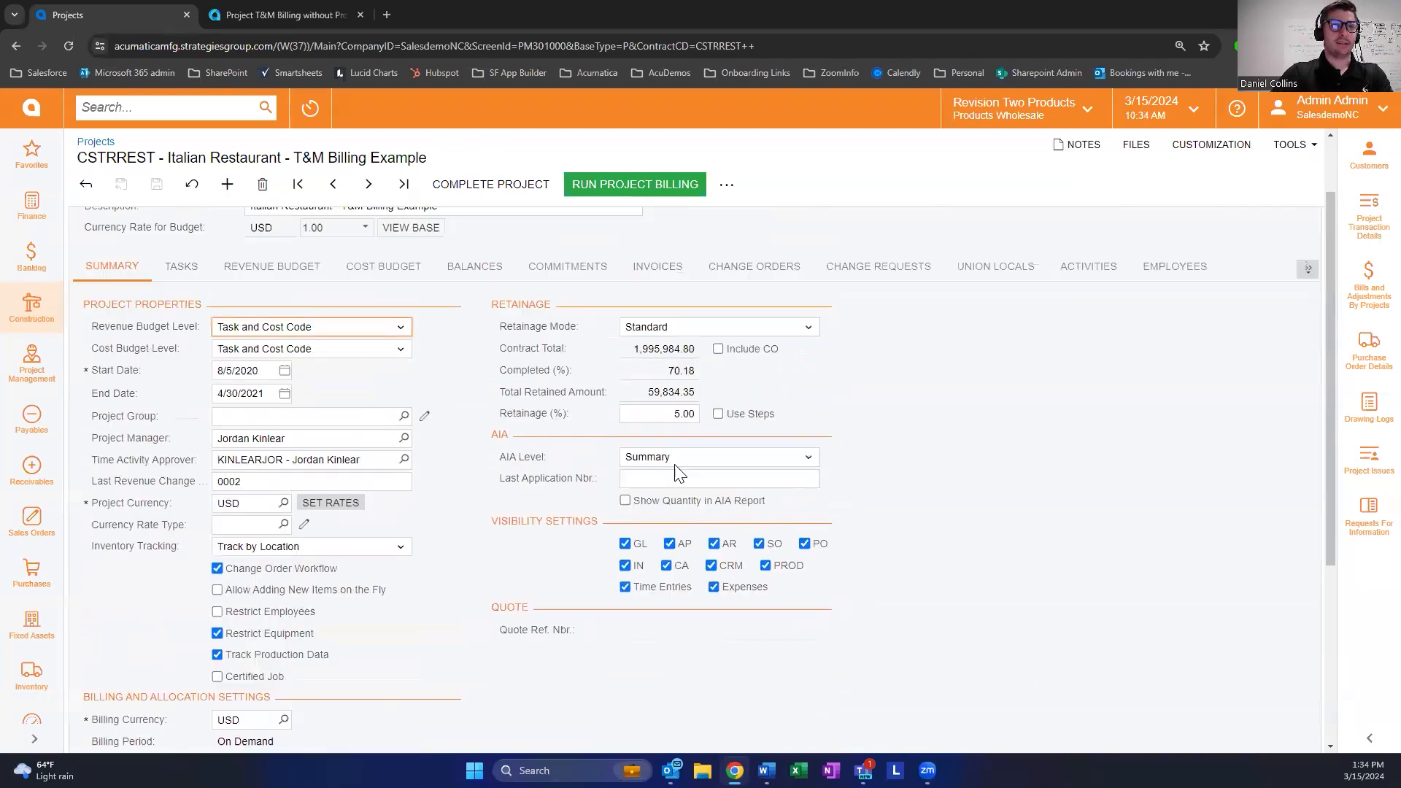
{"action": "scroll", "scroll_direction": "up", "scroll_amount": 3}
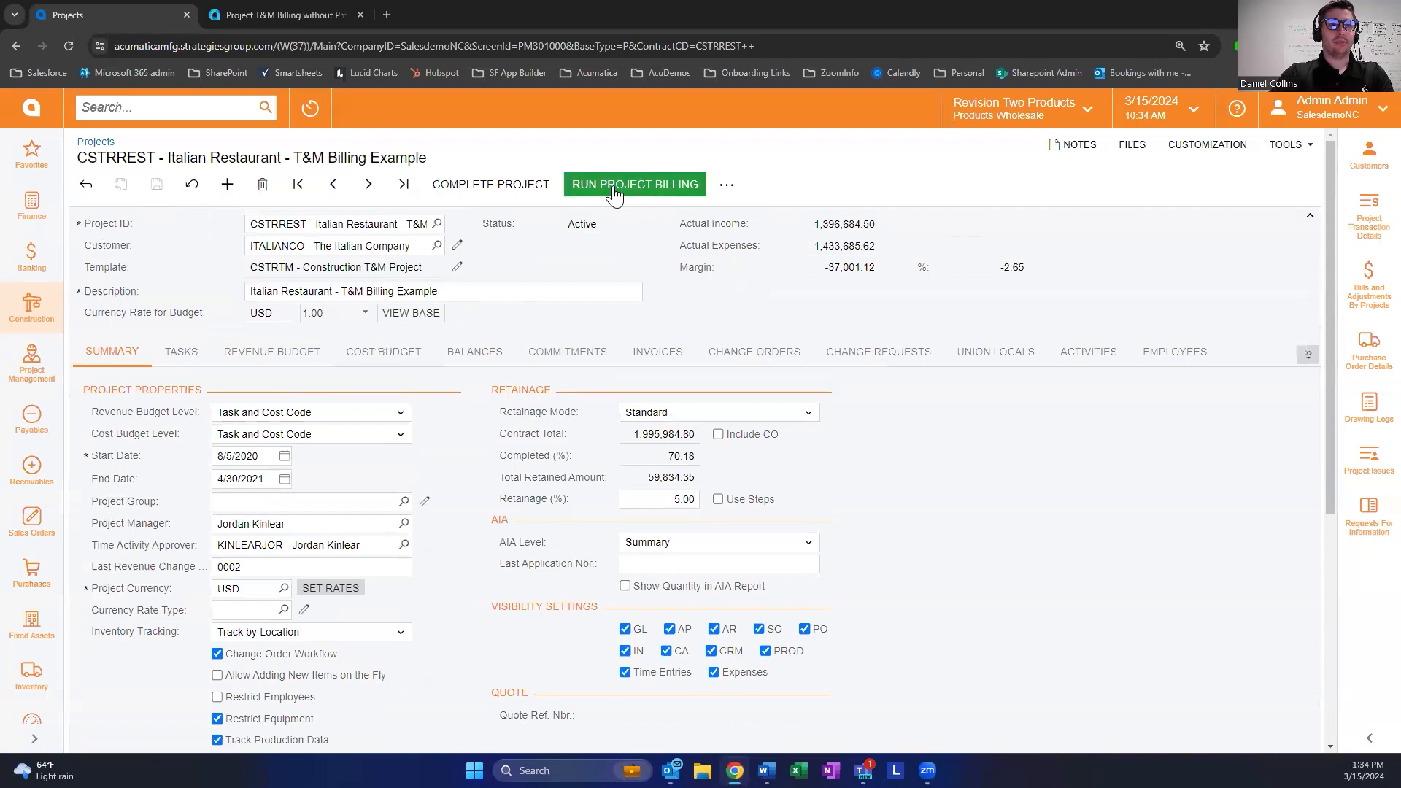
{"action": "left_click", "coordinate": [634, 183]}
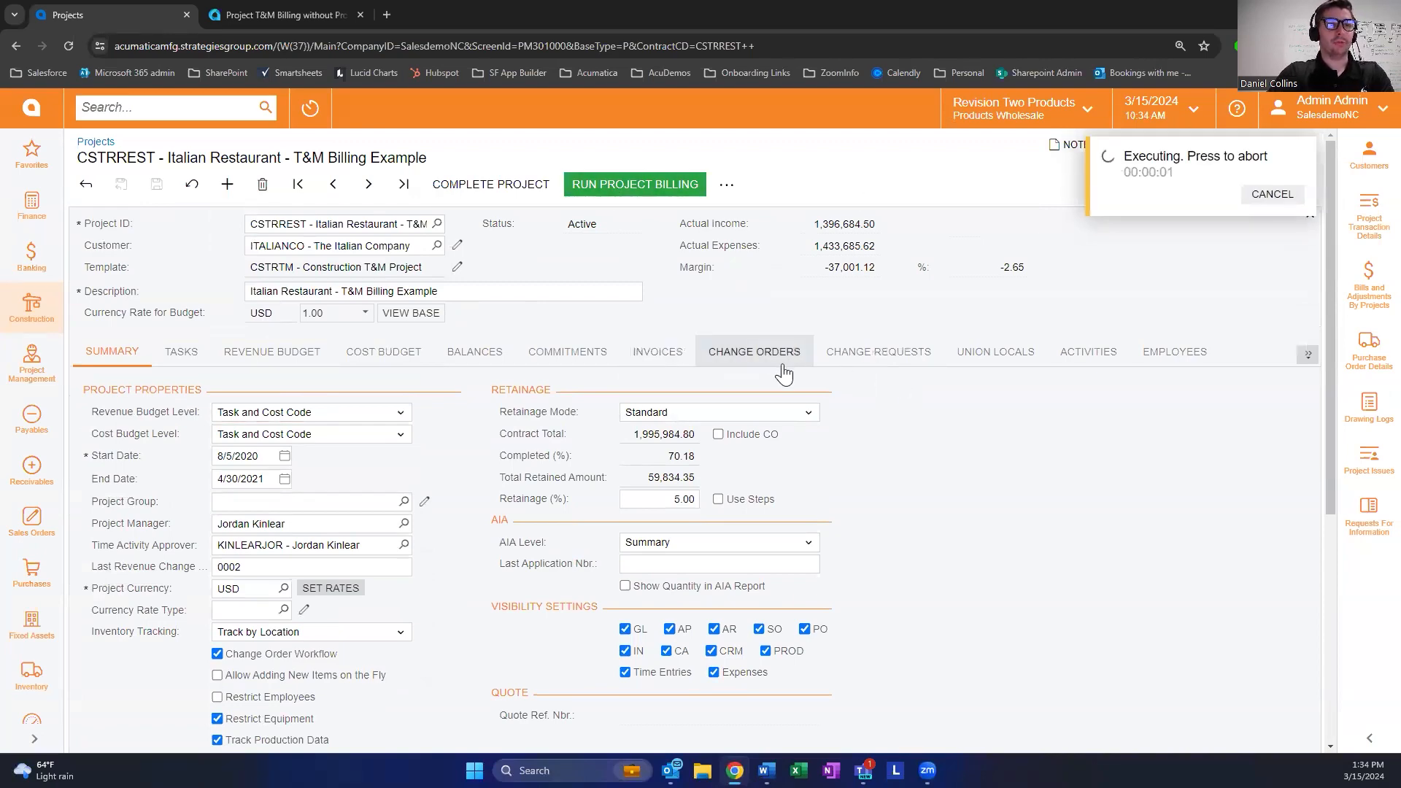
{"action": "left_click", "coordinate": [634, 184]}
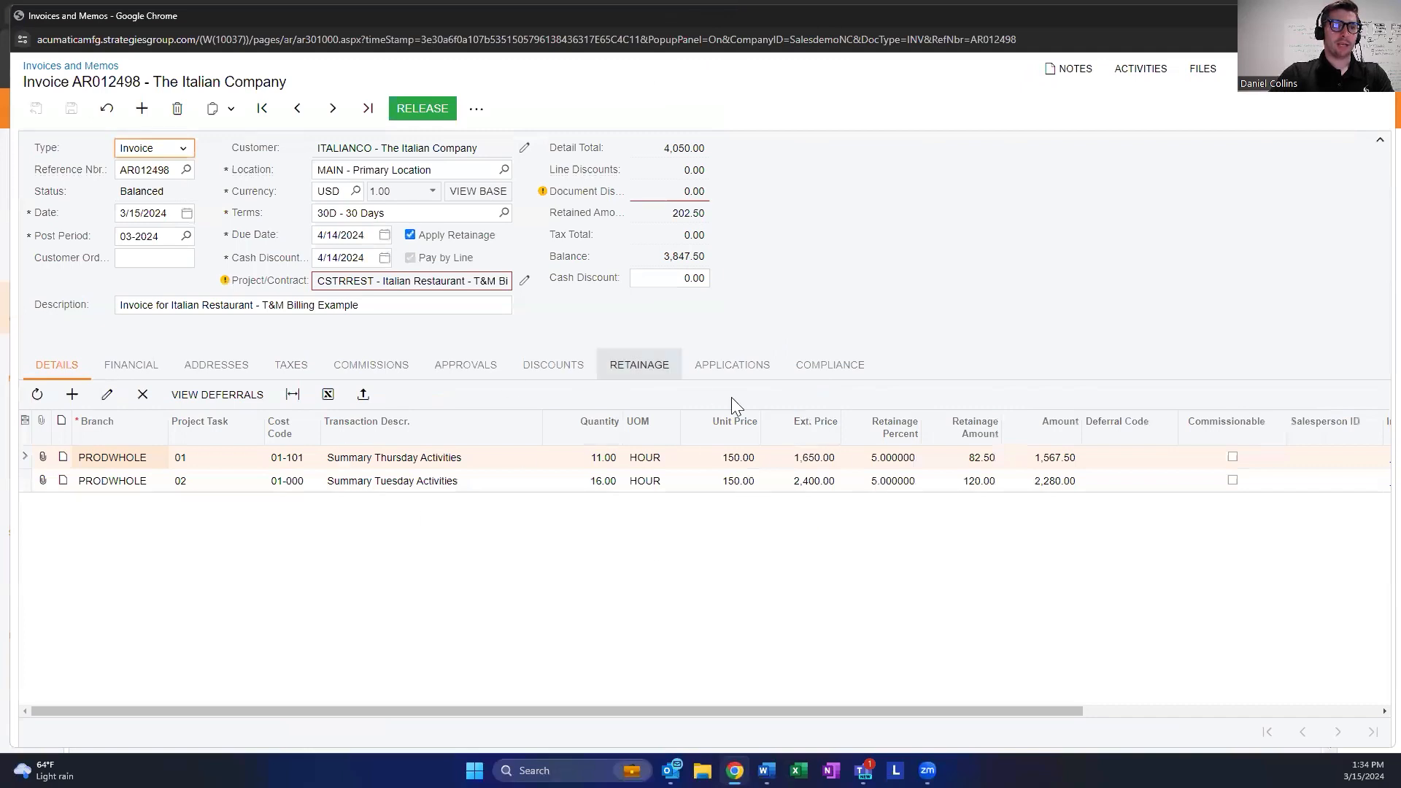
{"action": "mouse_move", "coordinate": [585, 712]}
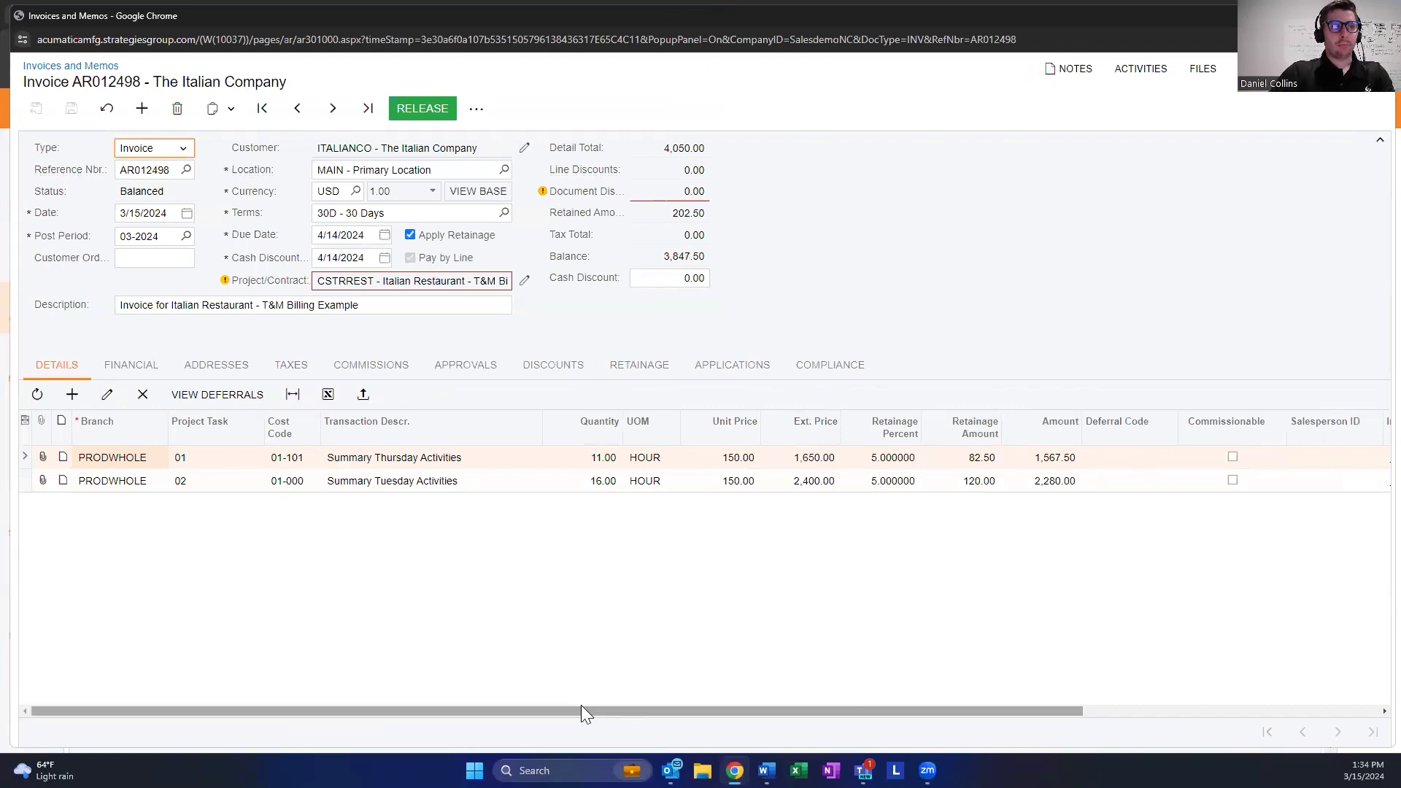
{"action": "mouse_move", "coordinate": [581, 717]}
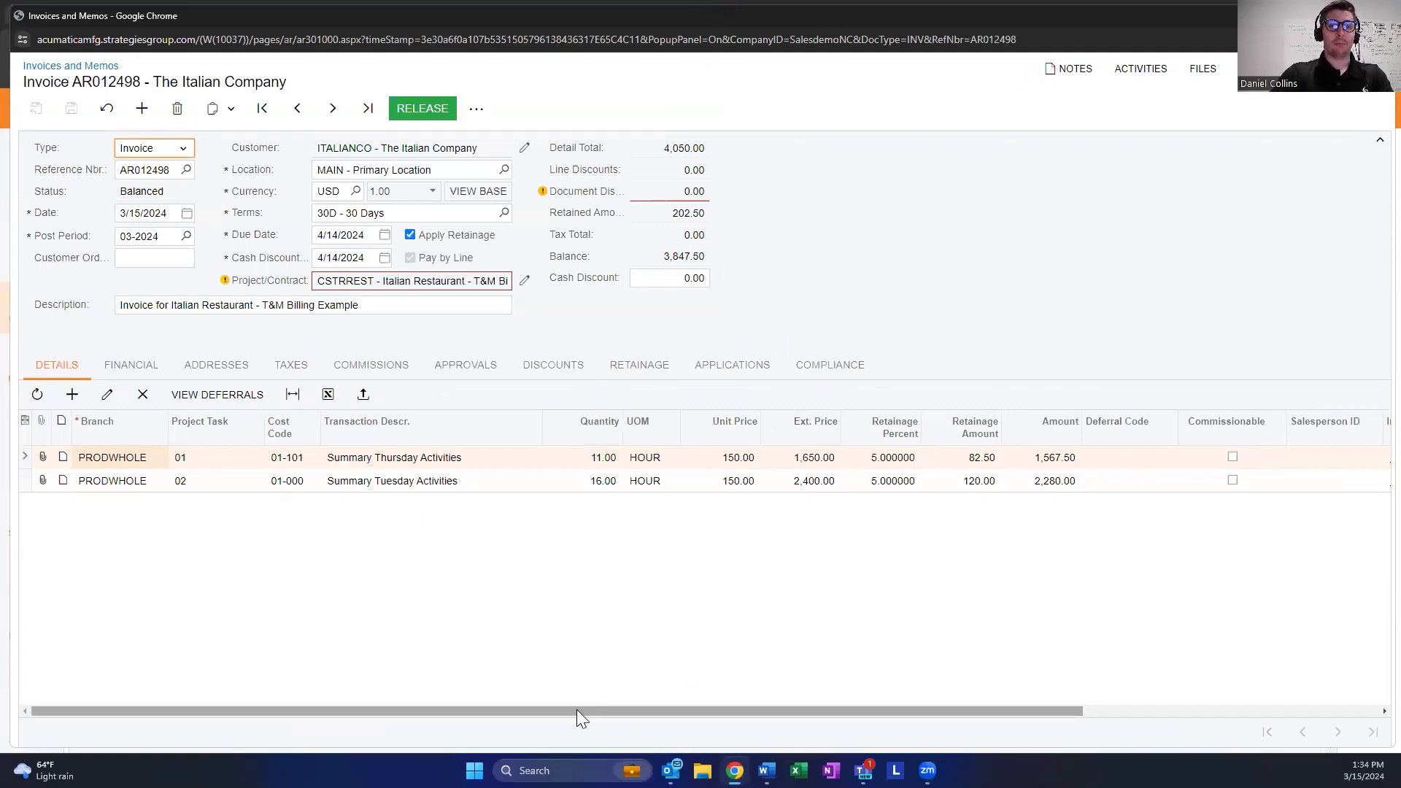
{"action": "mouse_move", "coordinate": [791, 723]}
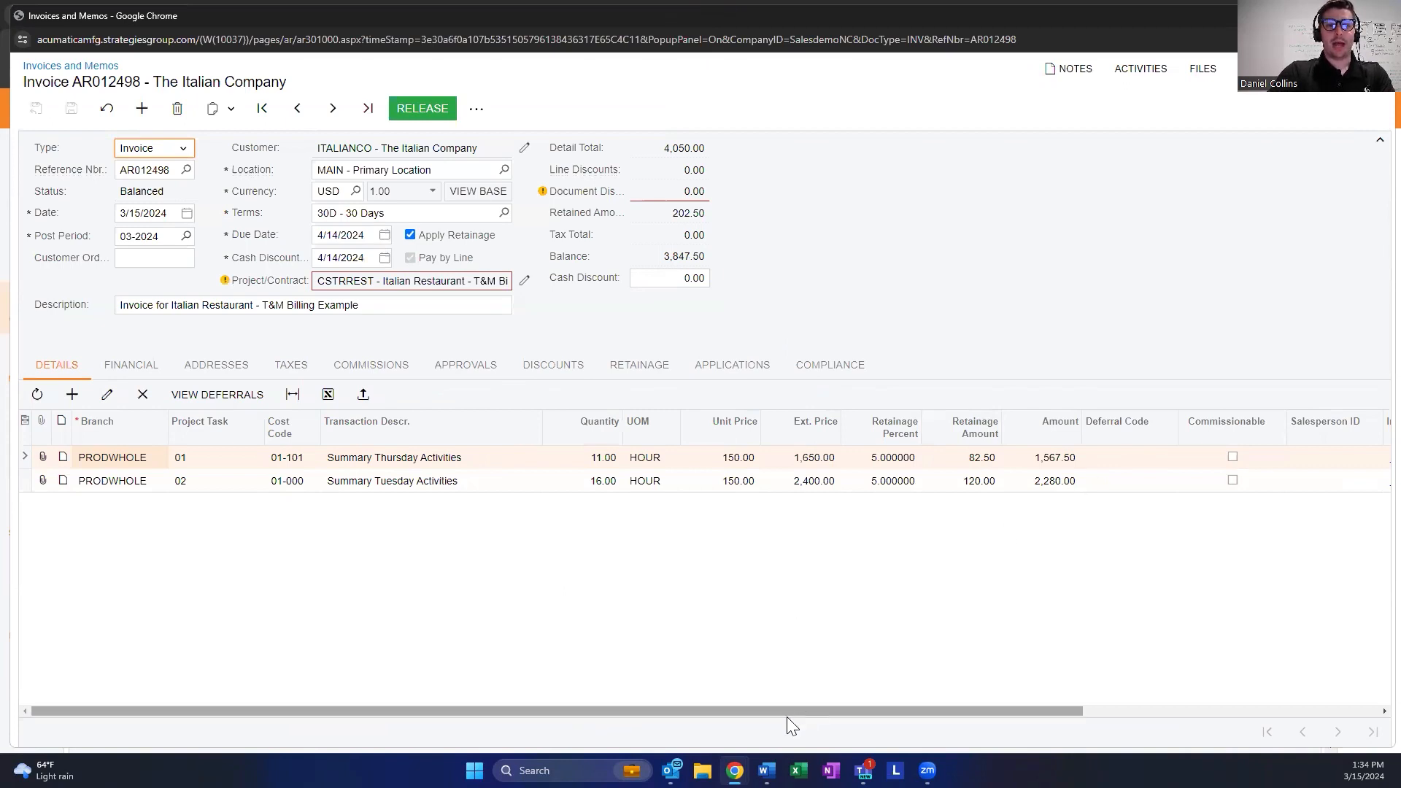
Review invoice AR012498's detail columns, including 5% retainage and the labor item.
{"action": "scroll", "scroll_direction": "right", "scroll_amount": 3}
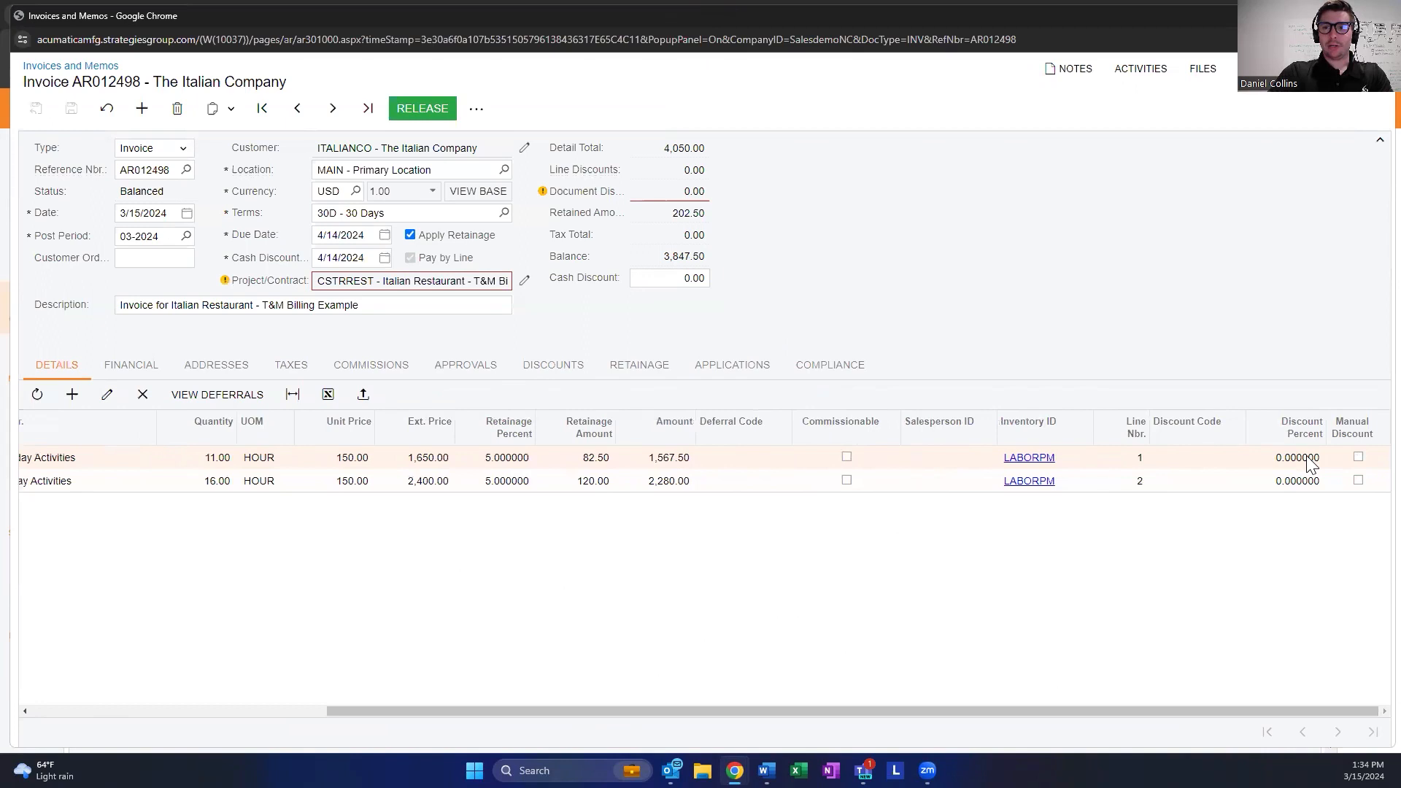
{"action": "mouse_move", "coordinate": [1235, 469]}
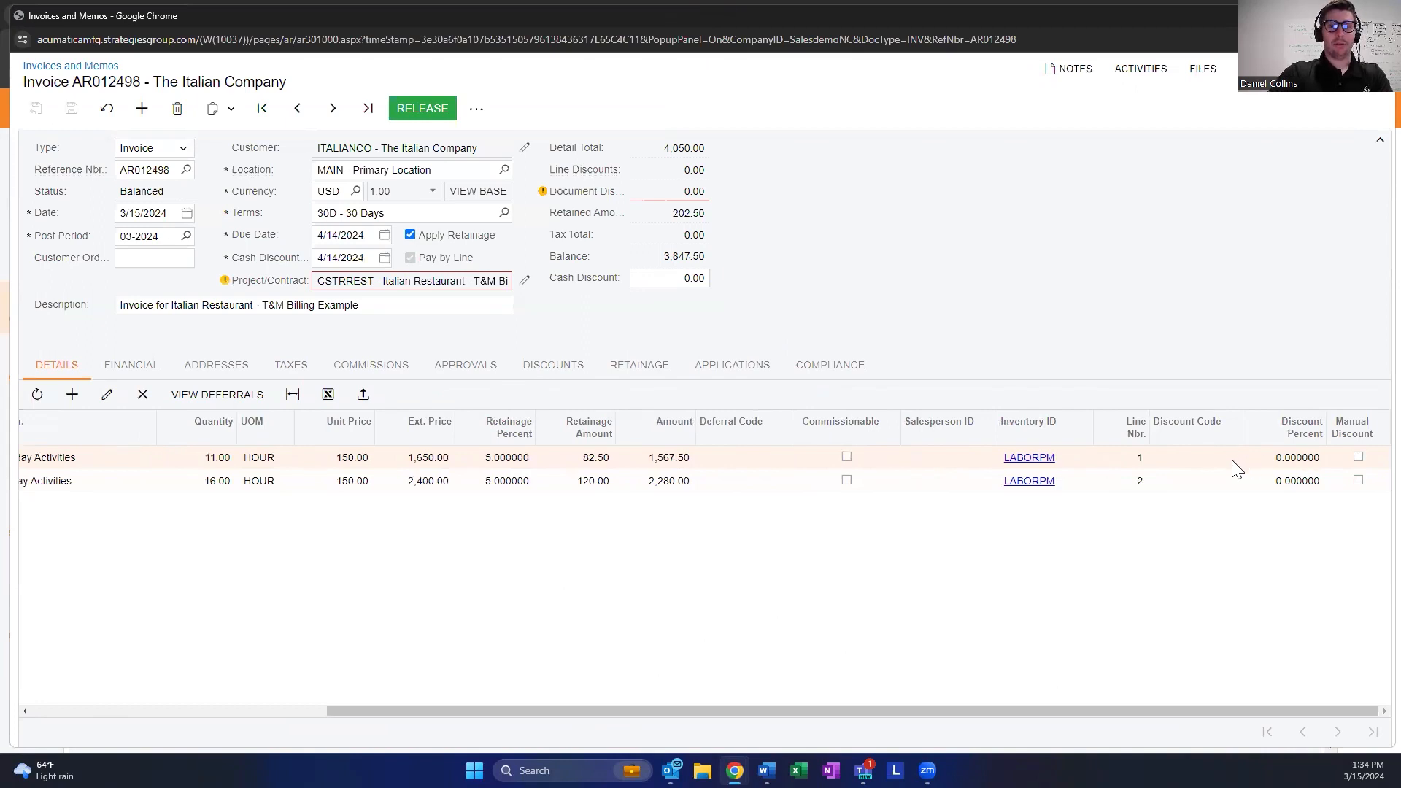
{"action": "mouse_move", "coordinate": [725, 470]}
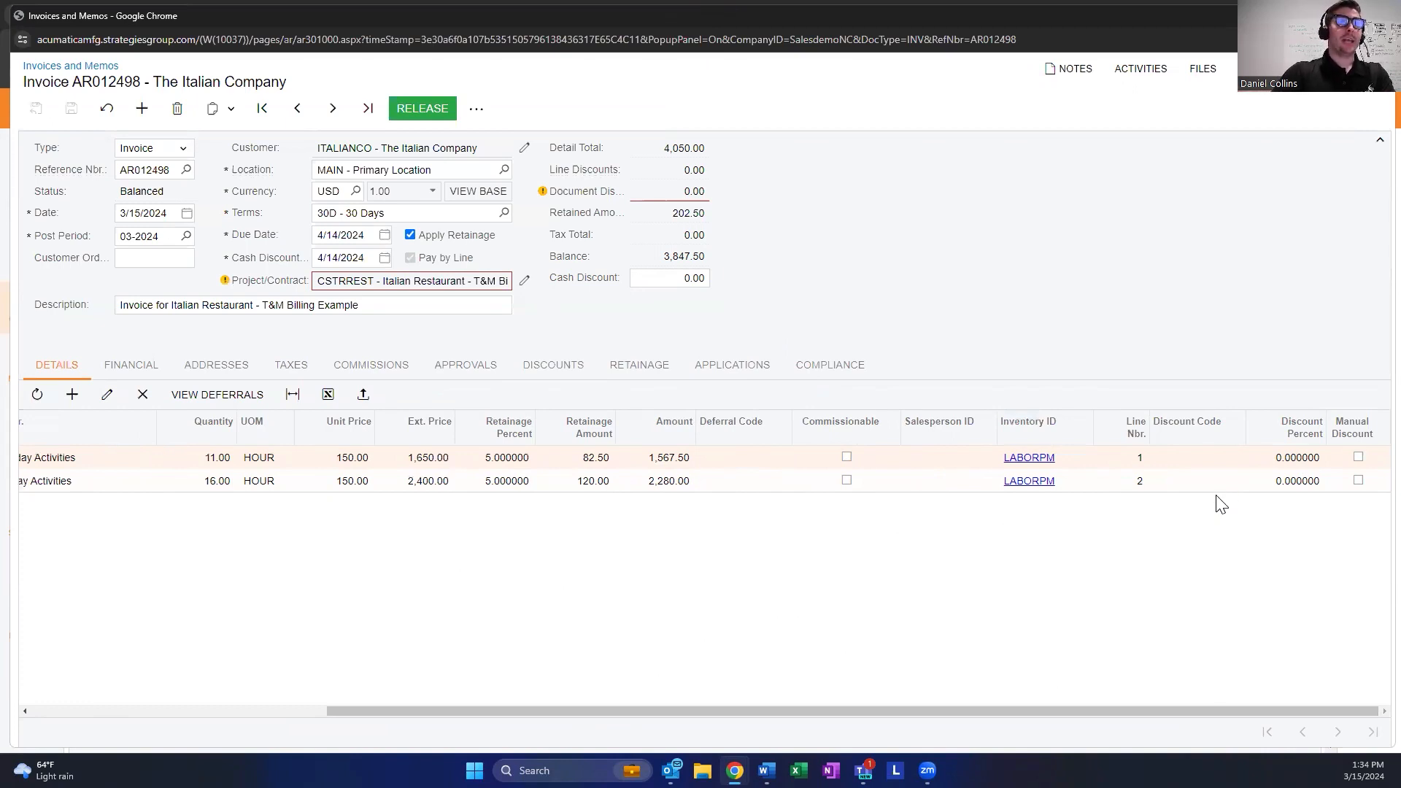
{"action": "left_click", "coordinate": [477, 108]}
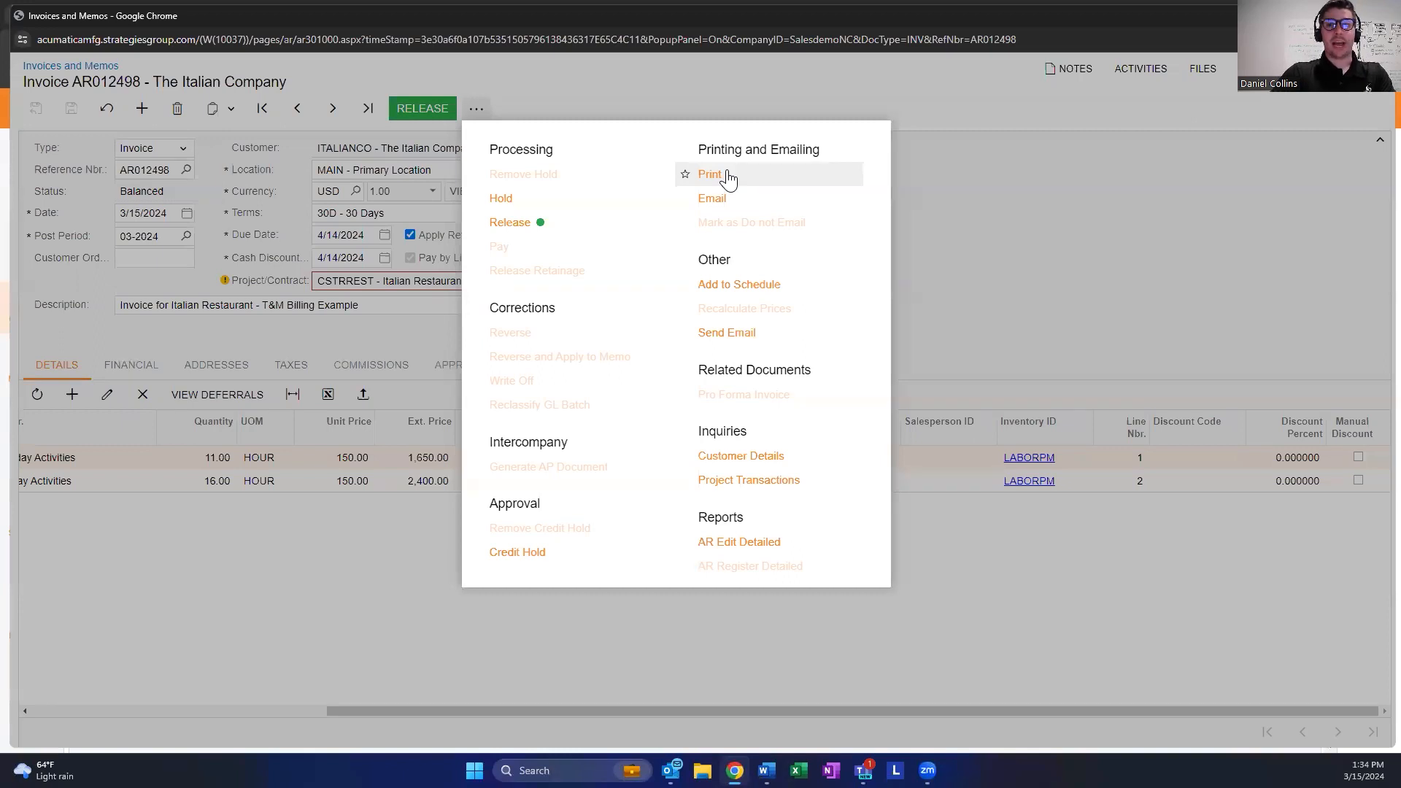
{"action": "mouse_move", "coordinate": [1233, 469]}
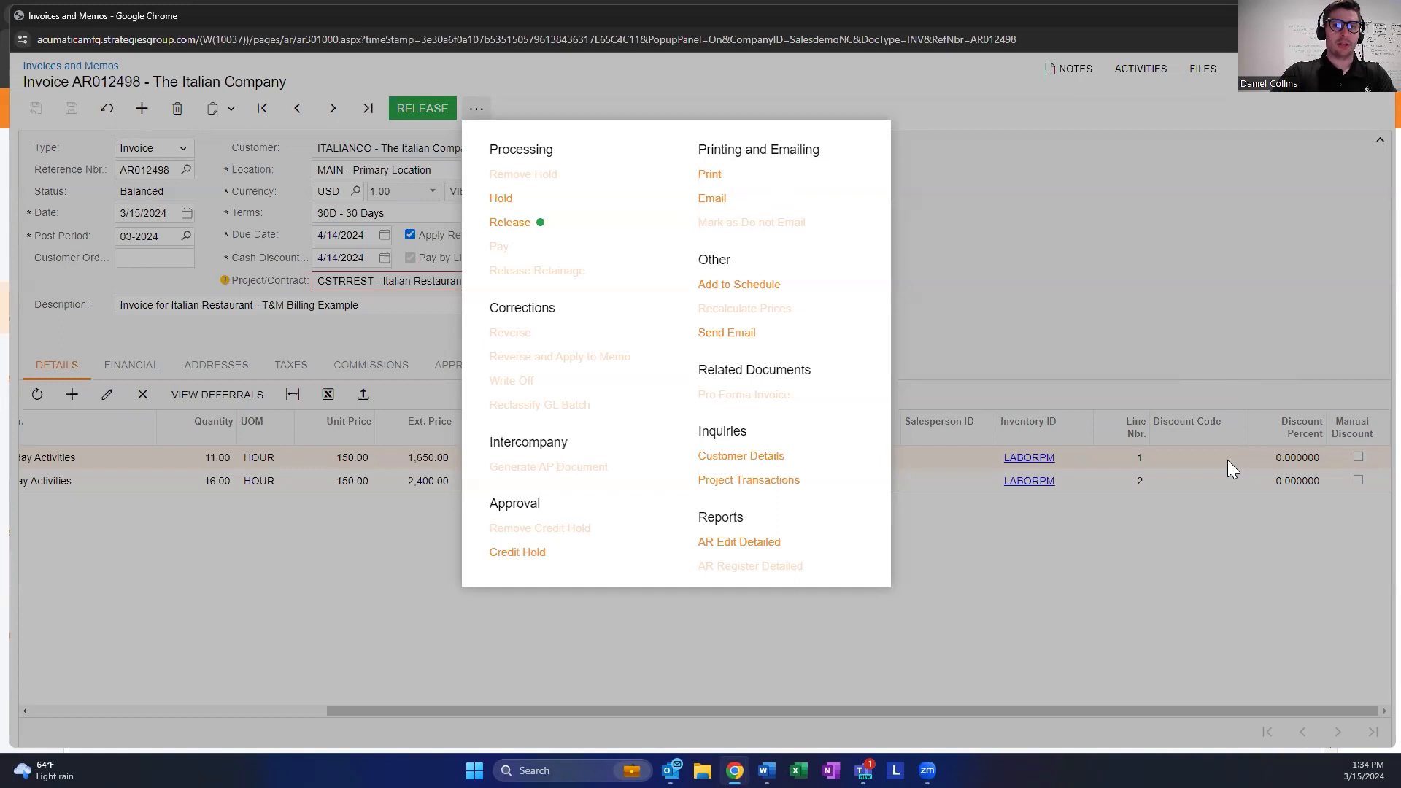
{"action": "mouse_move", "coordinate": [1045, 123]}
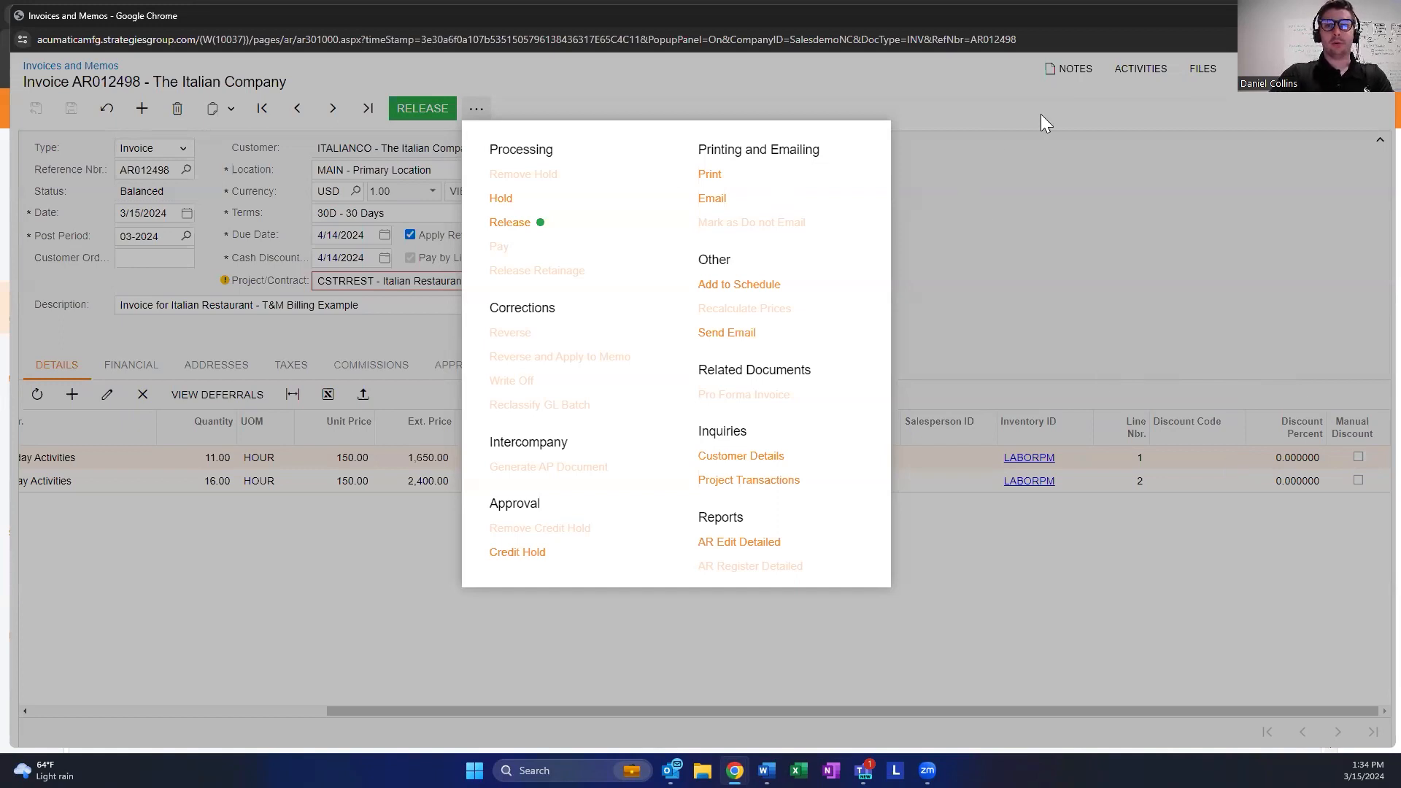
Browse the additional actions menu of invoice AR012498 without running any.
{"action": "left_click", "coordinate": [1167, 279]}
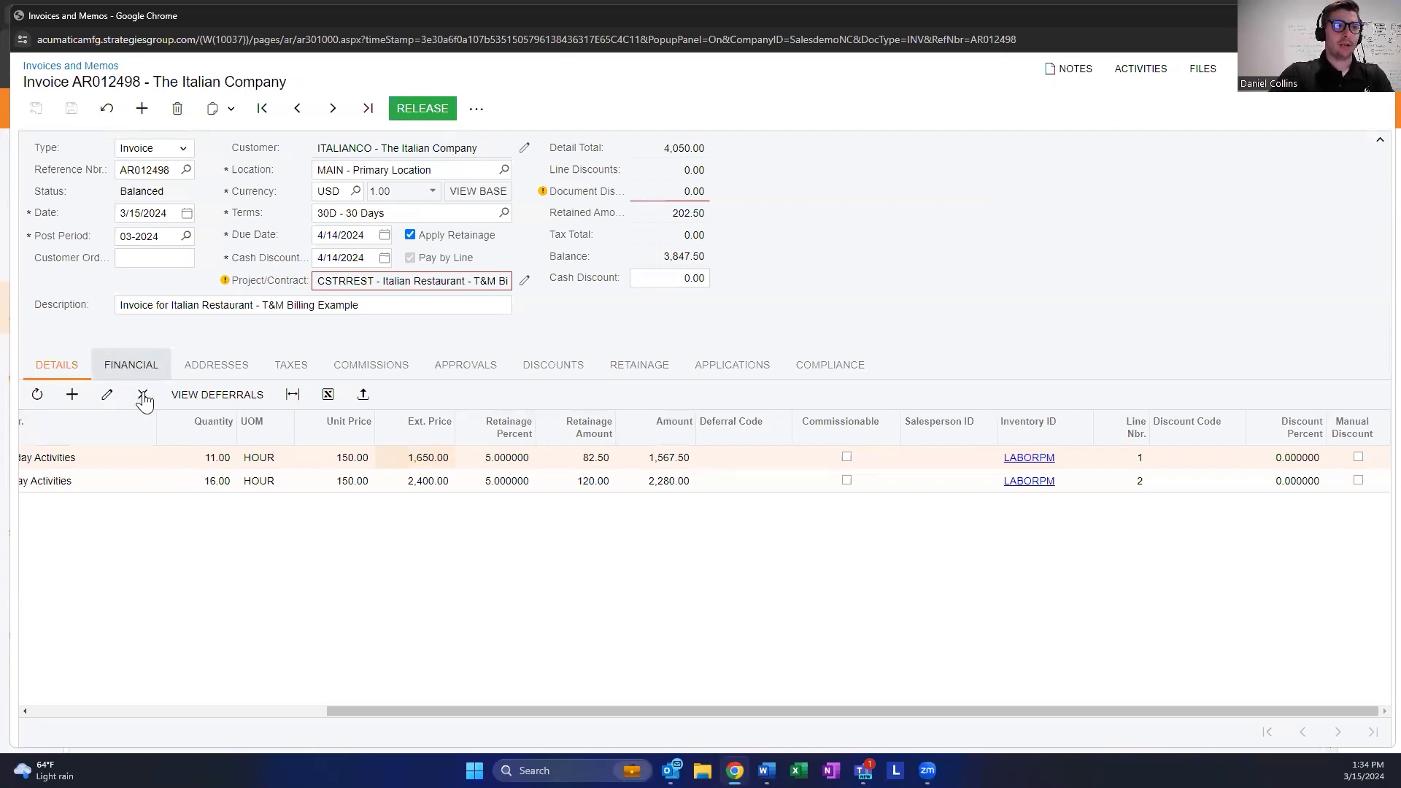
{"action": "mouse_move", "coordinate": [142, 394]}
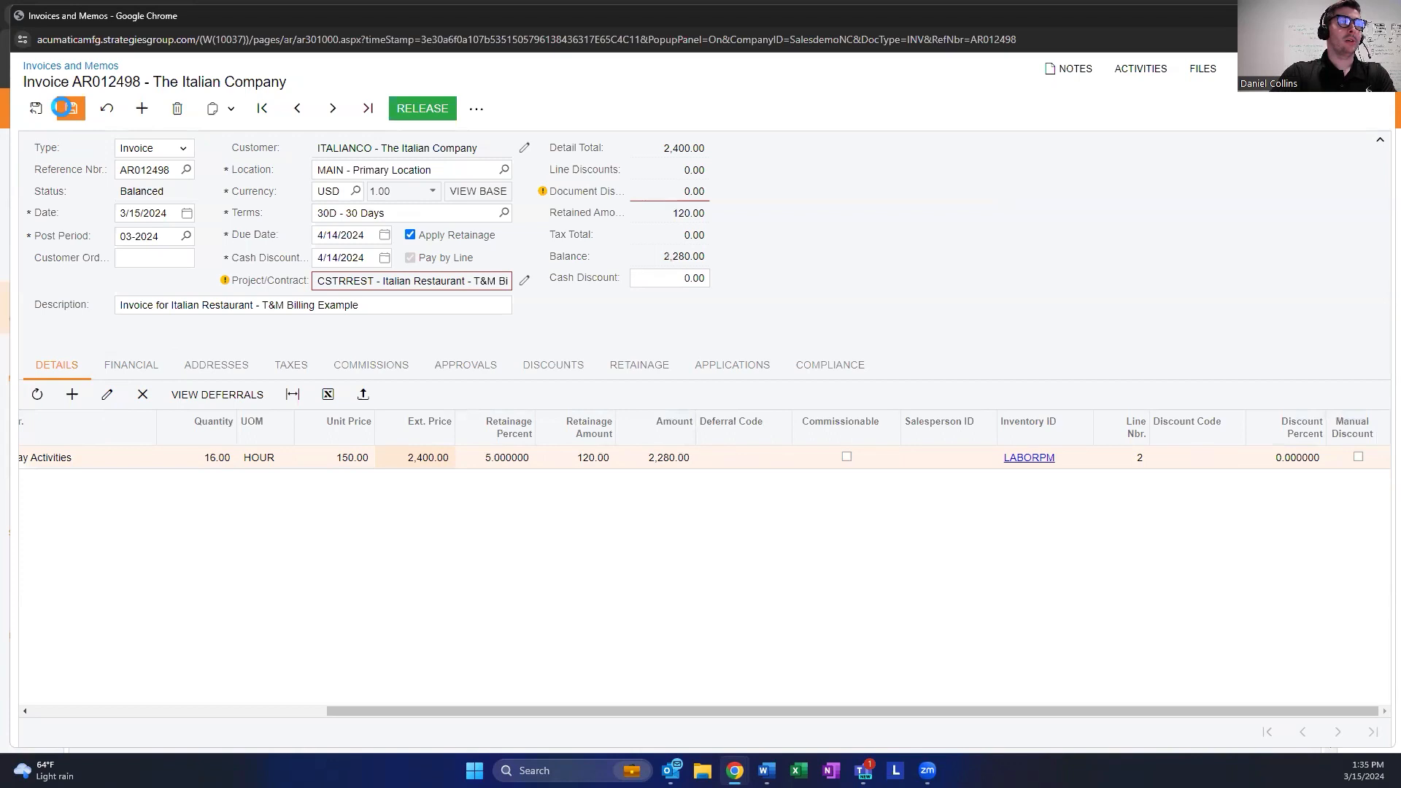
Save invoice AR012498 with only the 16-hour, 2,400 line left.
{"action": "left_click", "coordinate": [367, 108]}
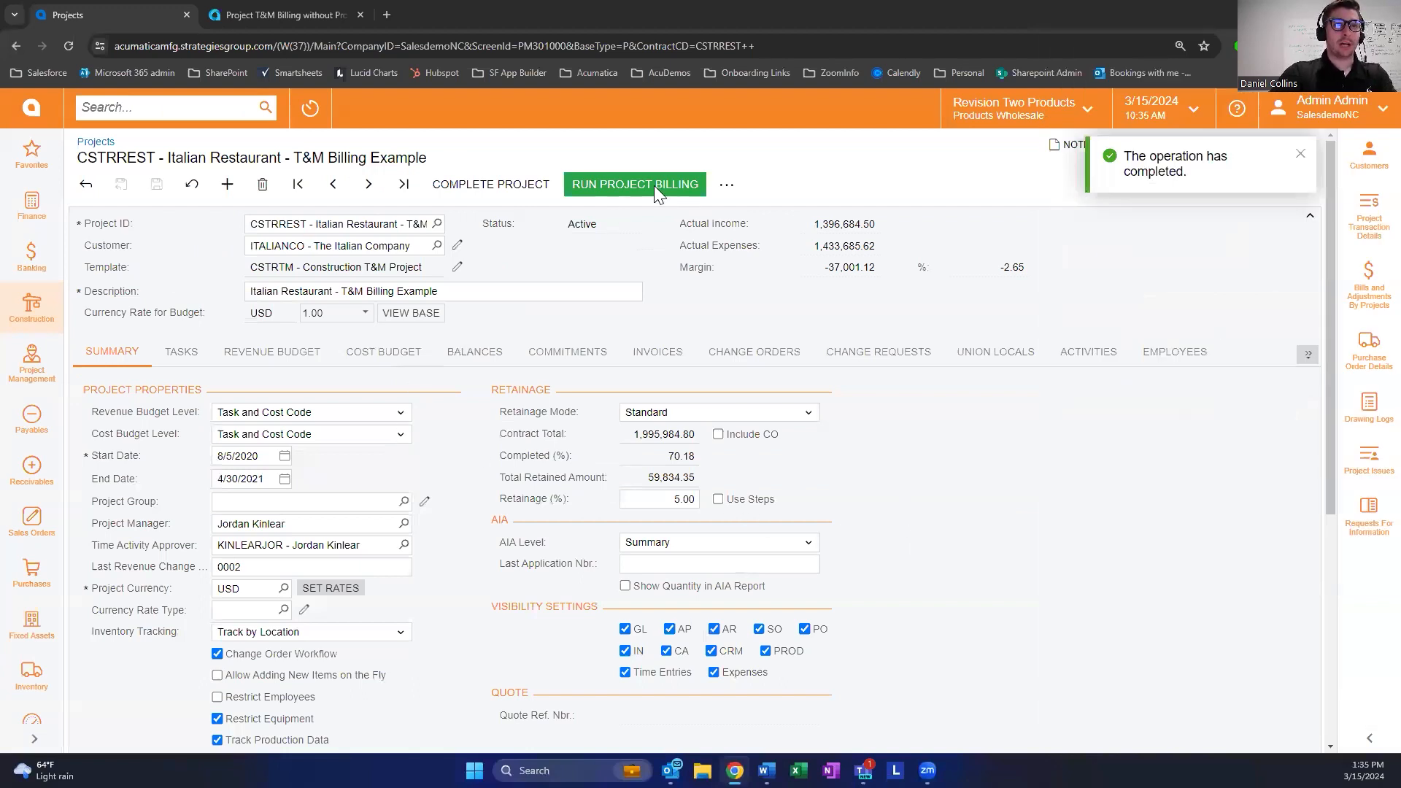
{"action": "mouse_move", "coordinate": [634, 184]}
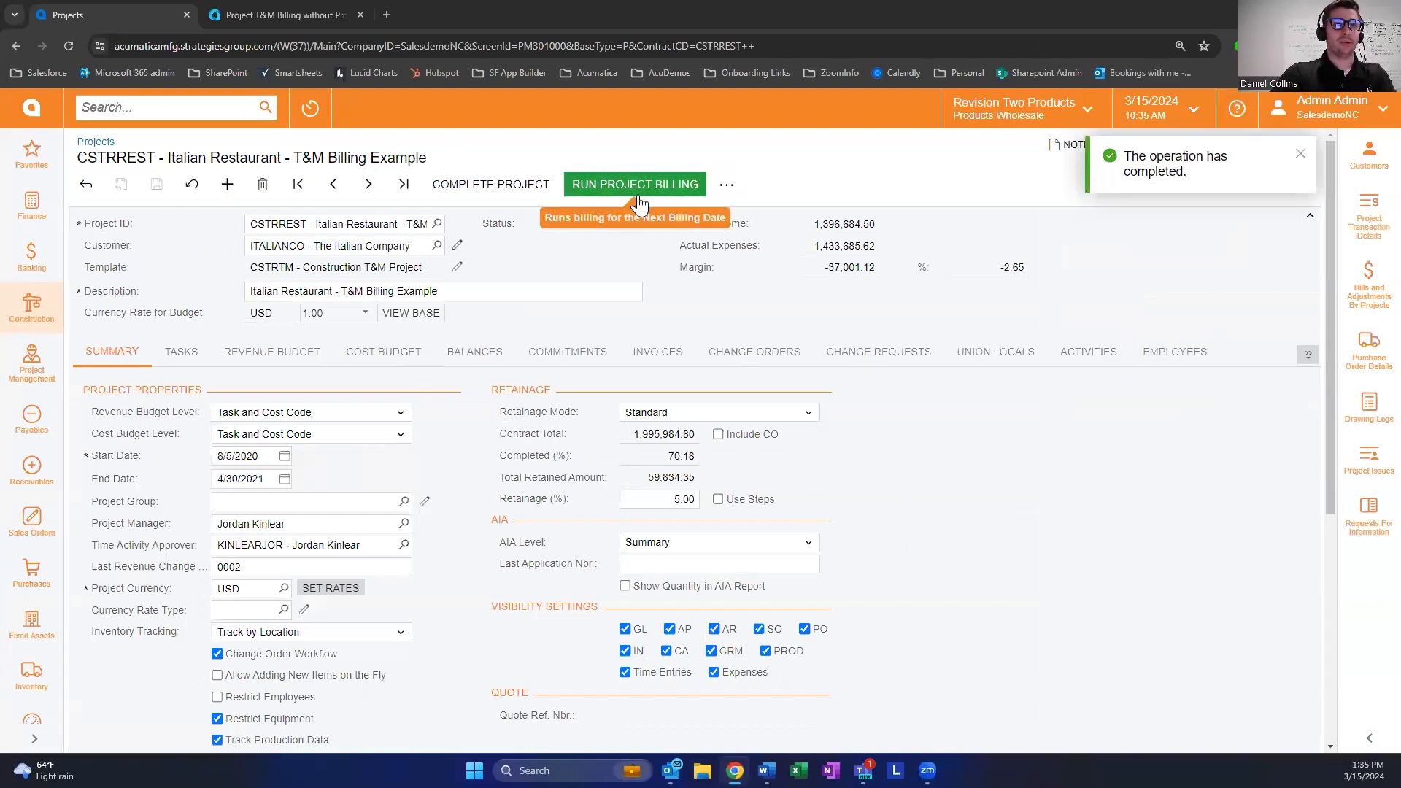
Rerun billing for CSTRREST and open the new invoice AR012499 for 1,650.
{"action": "left_click", "coordinate": [634, 184]}
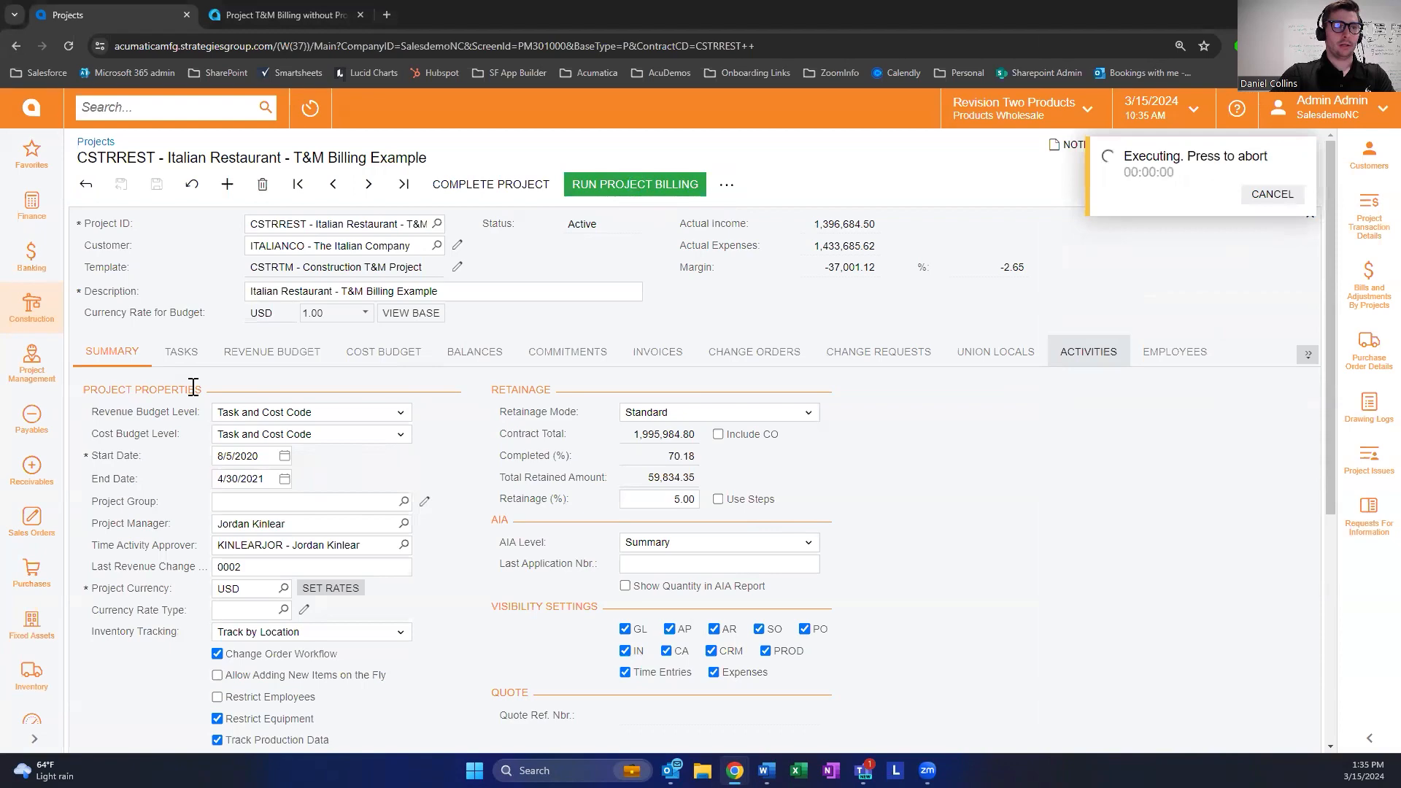
{"action": "left_click", "coordinate": [634, 183]}
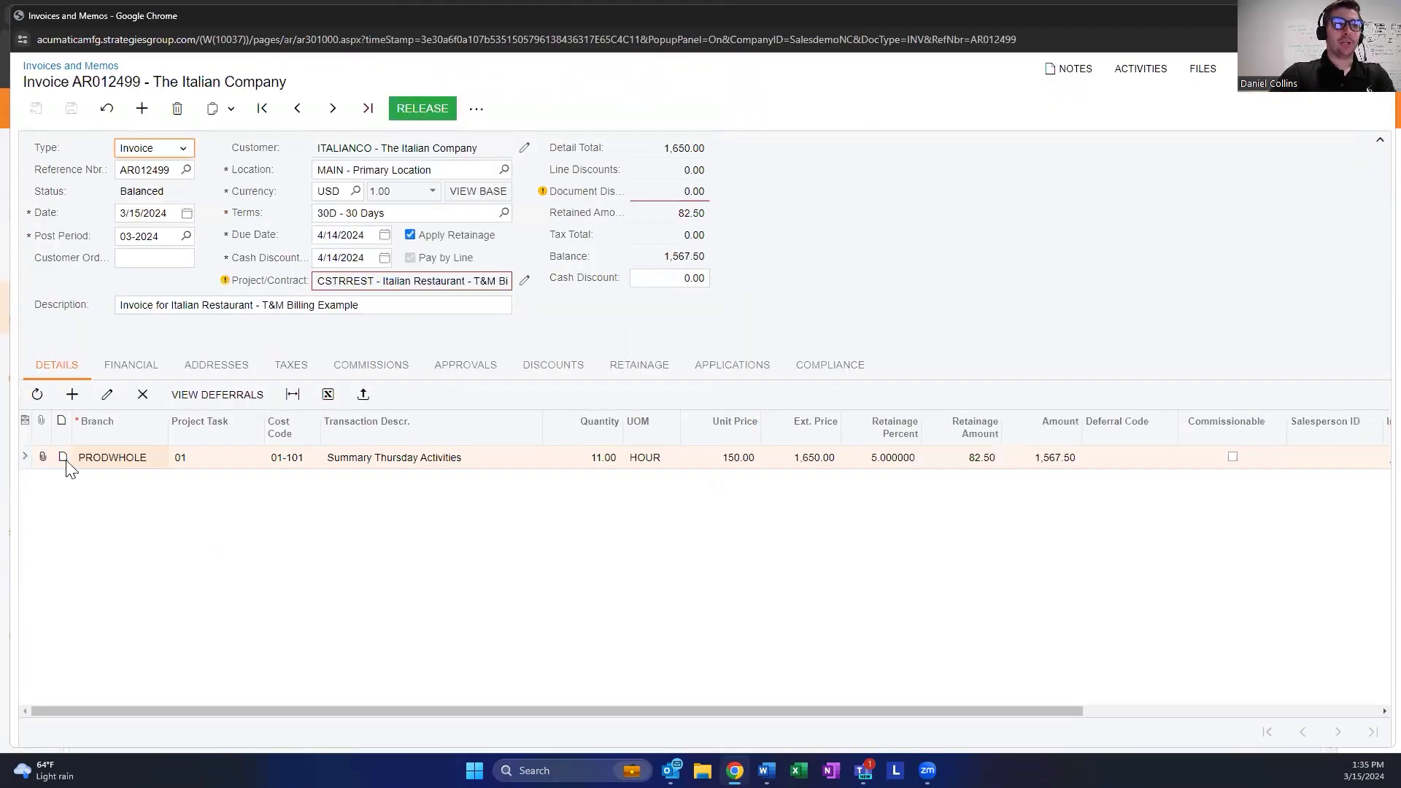
{"action": "mouse_move", "coordinate": [1304, 465]}
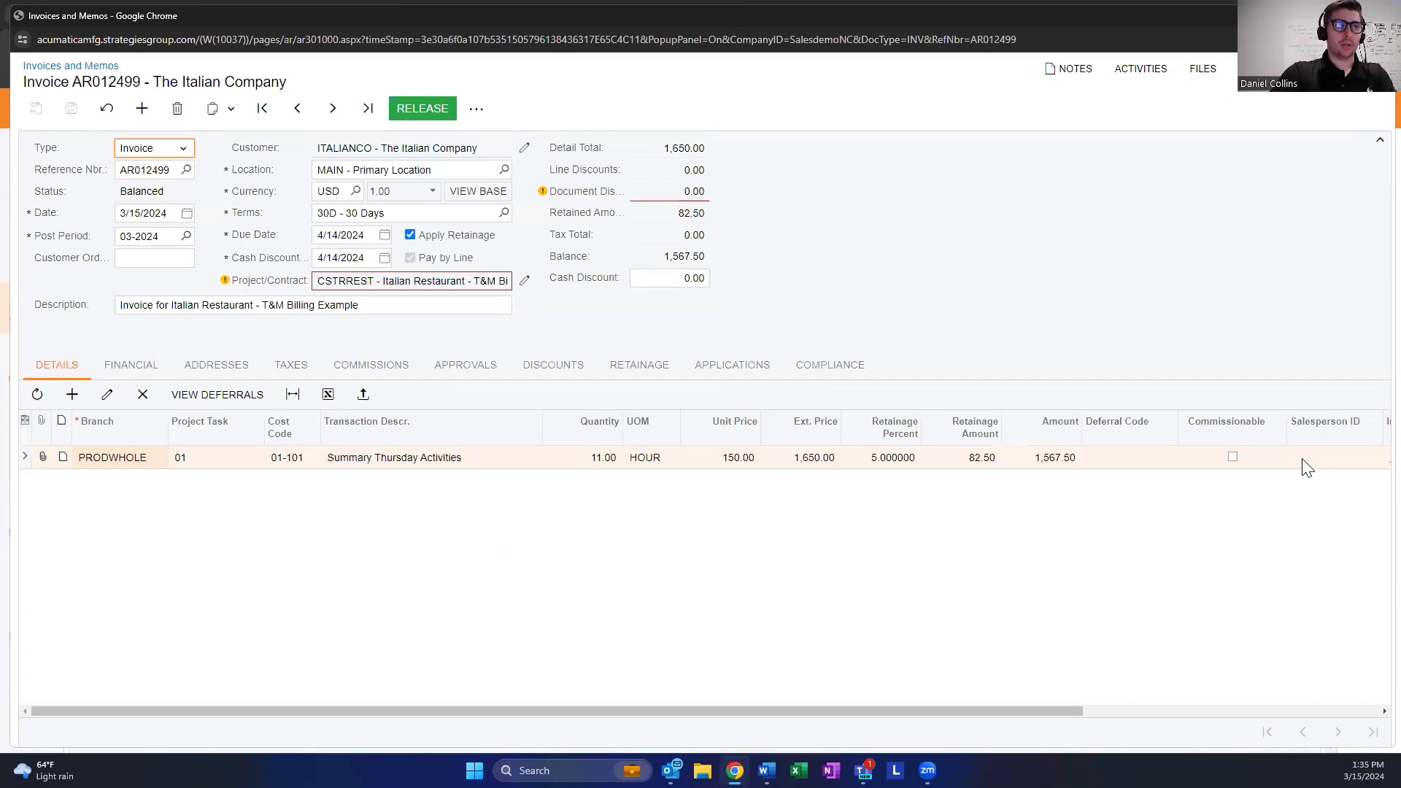
{"action": "mouse_move", "coordinate": [932, 493]}
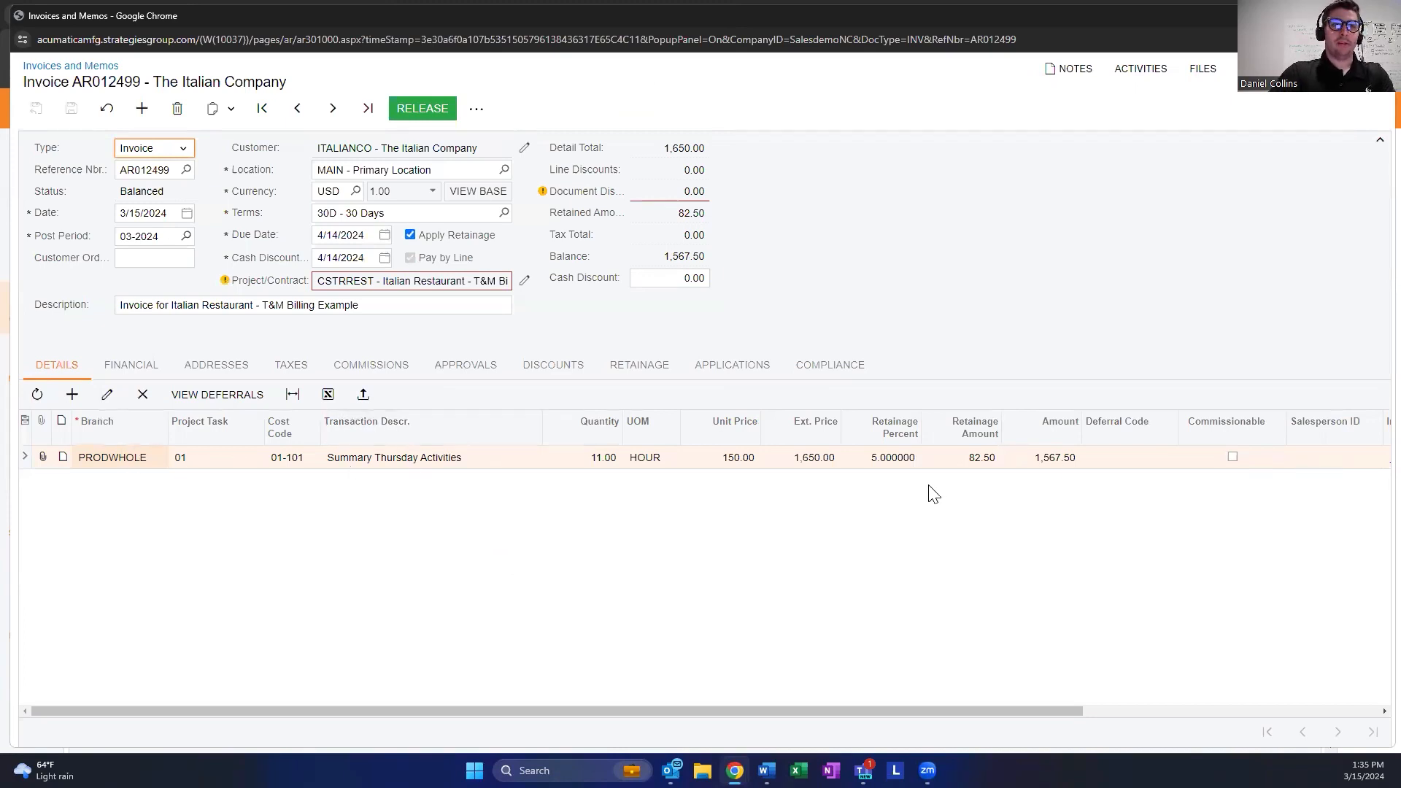
{"action": "mouse_move", "coordinate": [224, 482]}
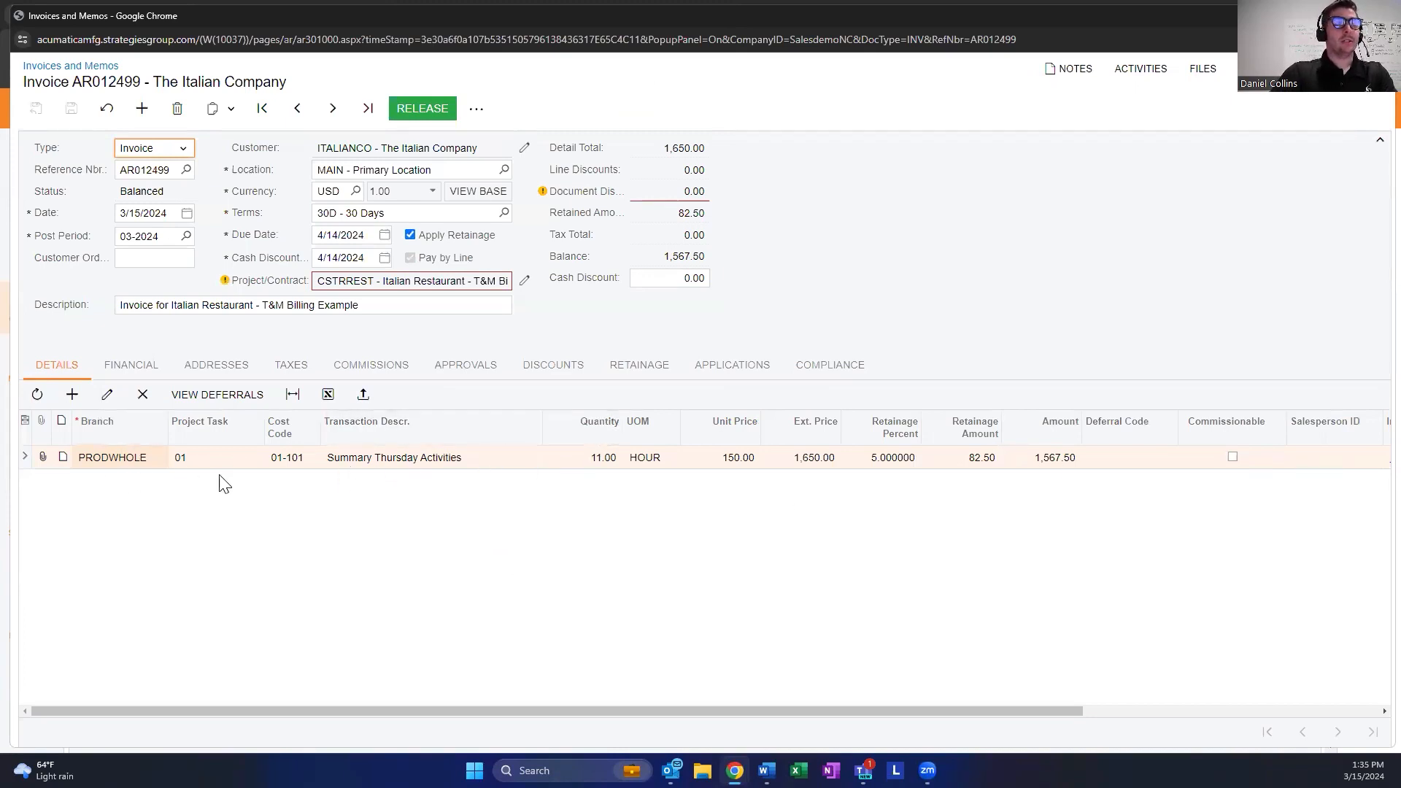
{"action": "mouse_move", "coordinate": [811, 470]}
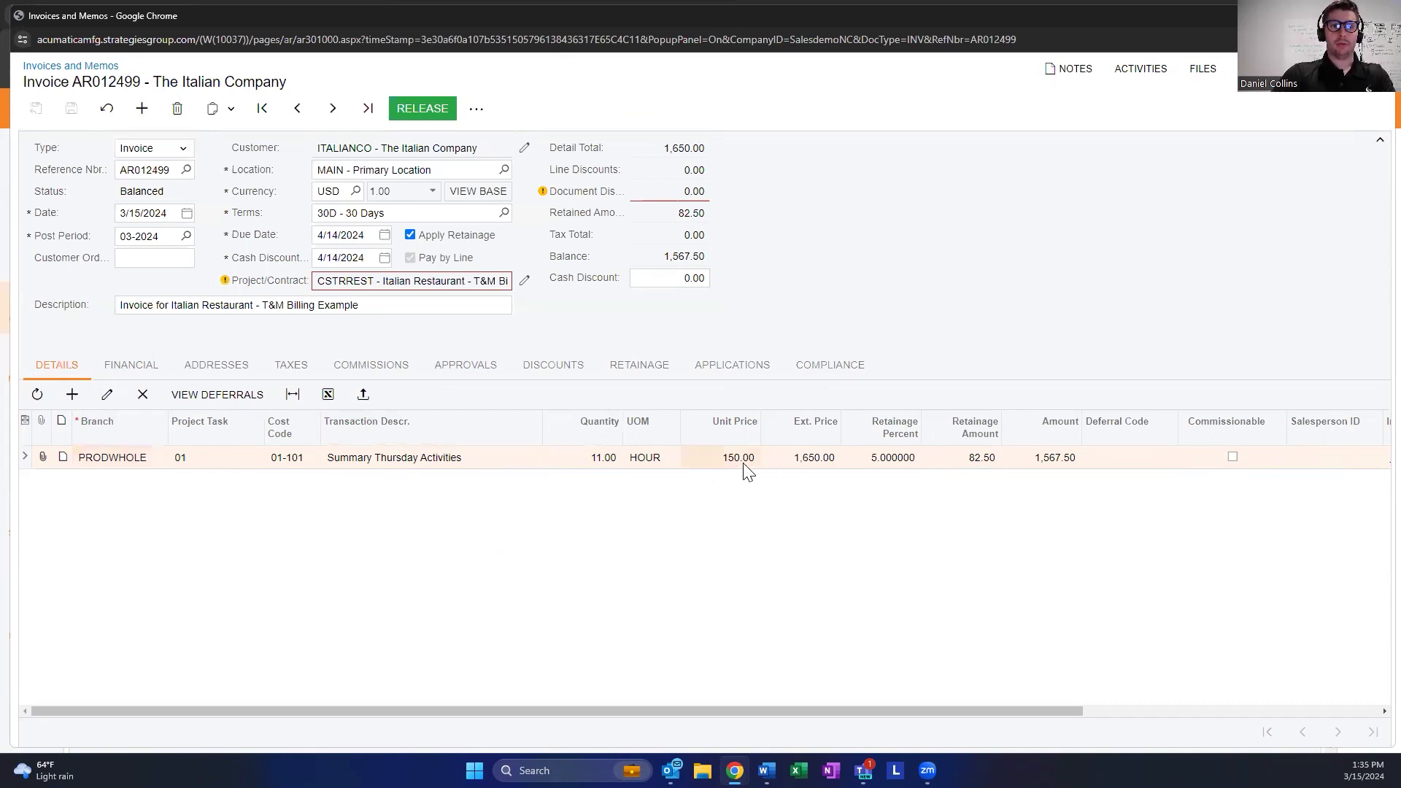
Set the Thursday line's unit price to 0, then delete invoice AR012499.
{"action": "scroll", "scroll_direction": "right", "scroll_amount": 3}
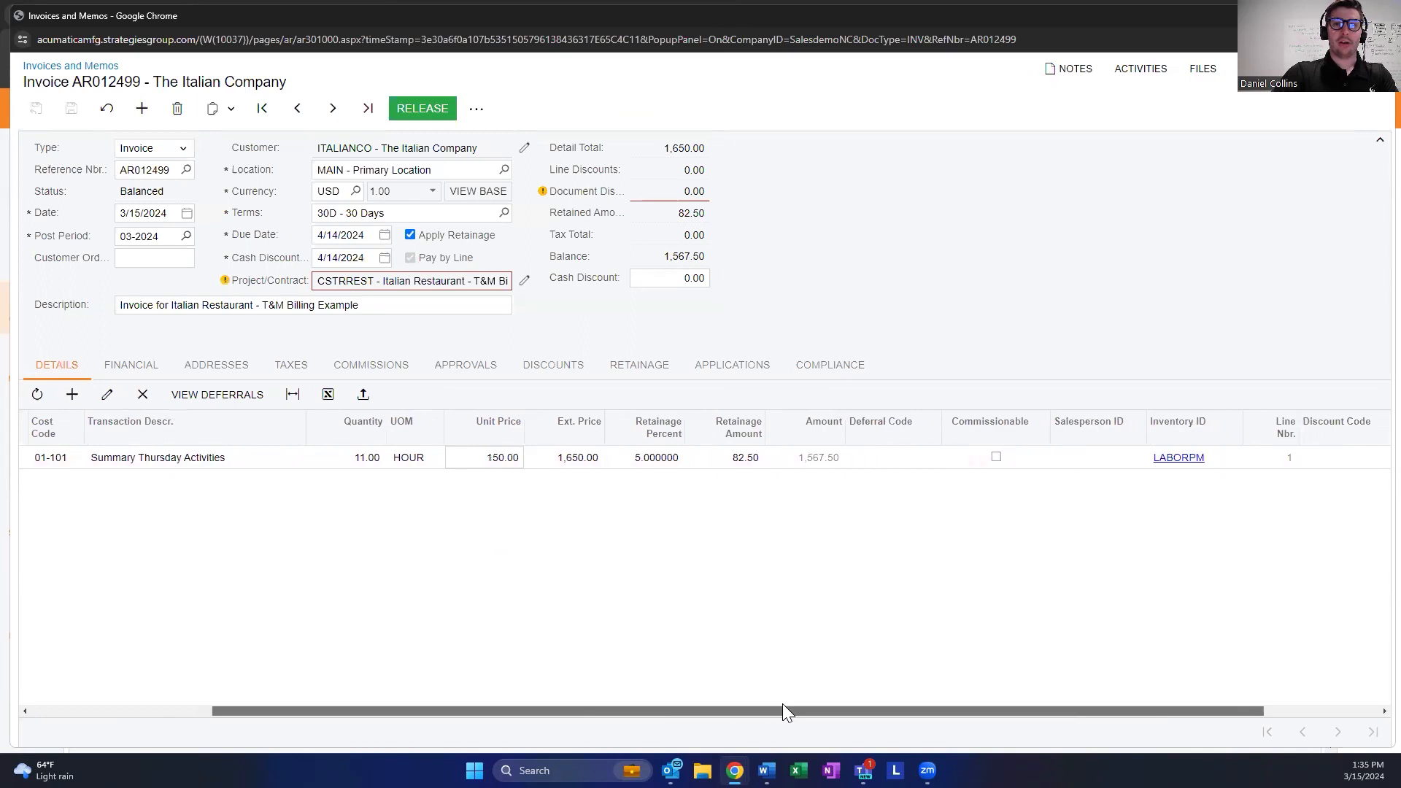
{"action": "double_click", "coordinate": [335, 457]}
{"action": "type", "text": "0"}
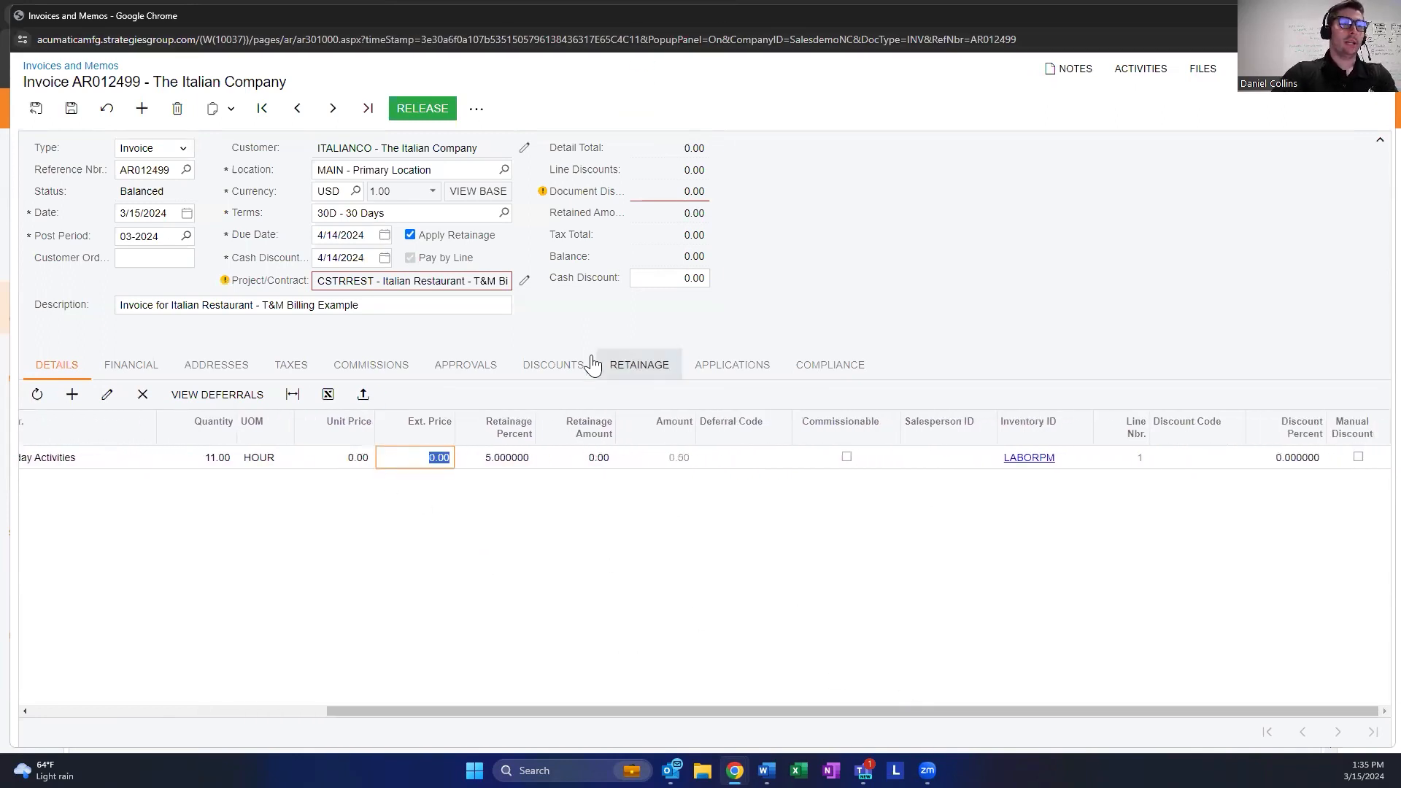
{"action": "mouse_move", "coordinate": [614, 319]}
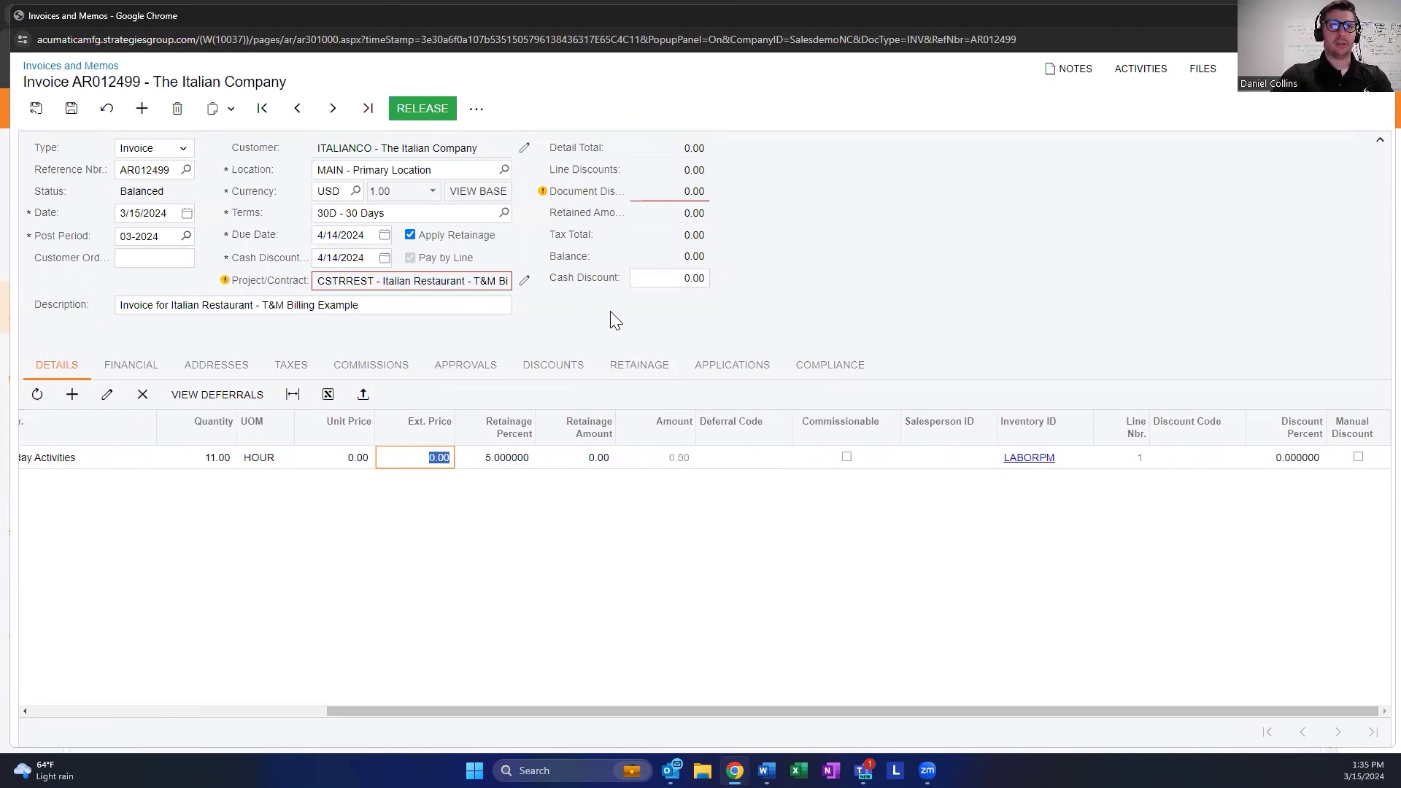
{"action": "mouse_move", "coordinate": [580, 334]}
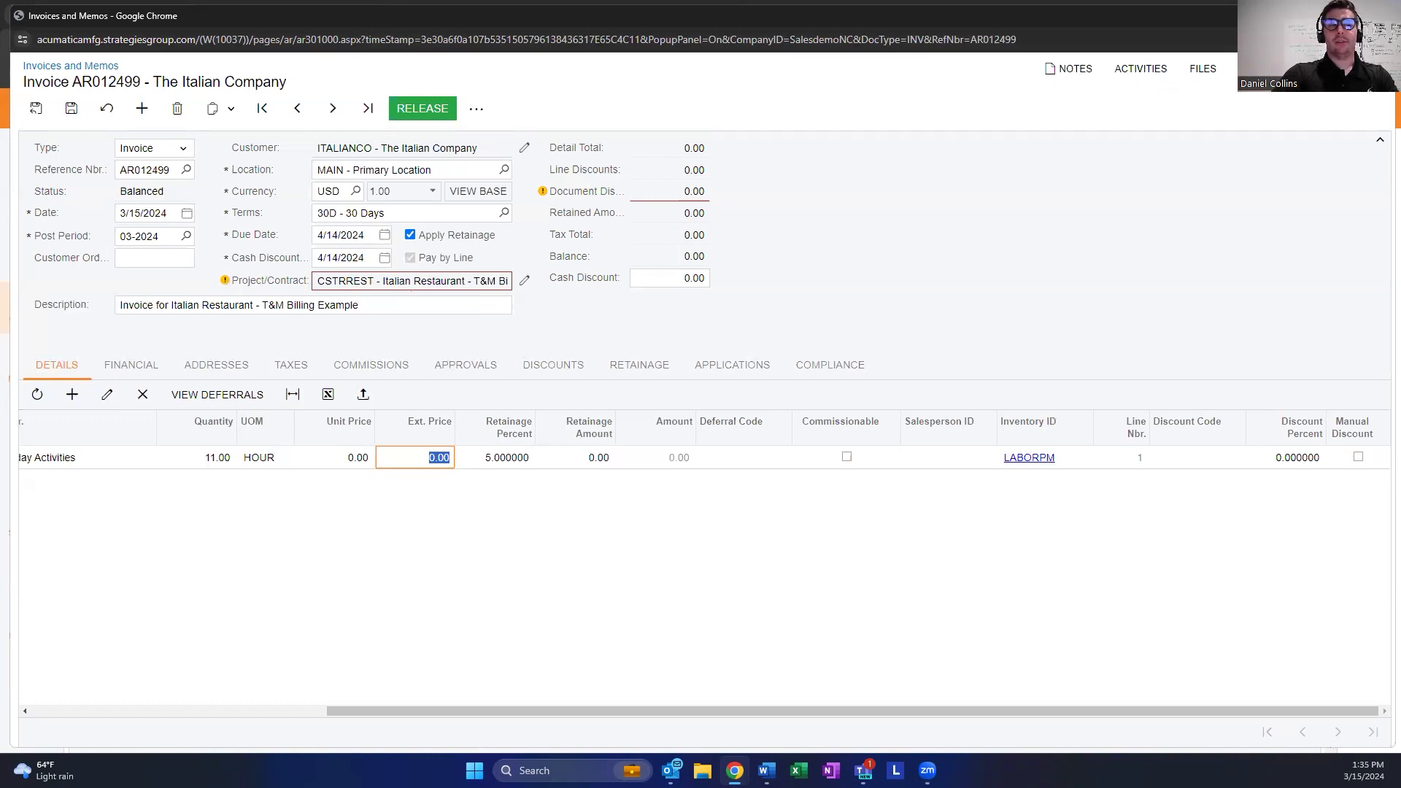
{"action": "left_click", "coordinate": [177, 108]}
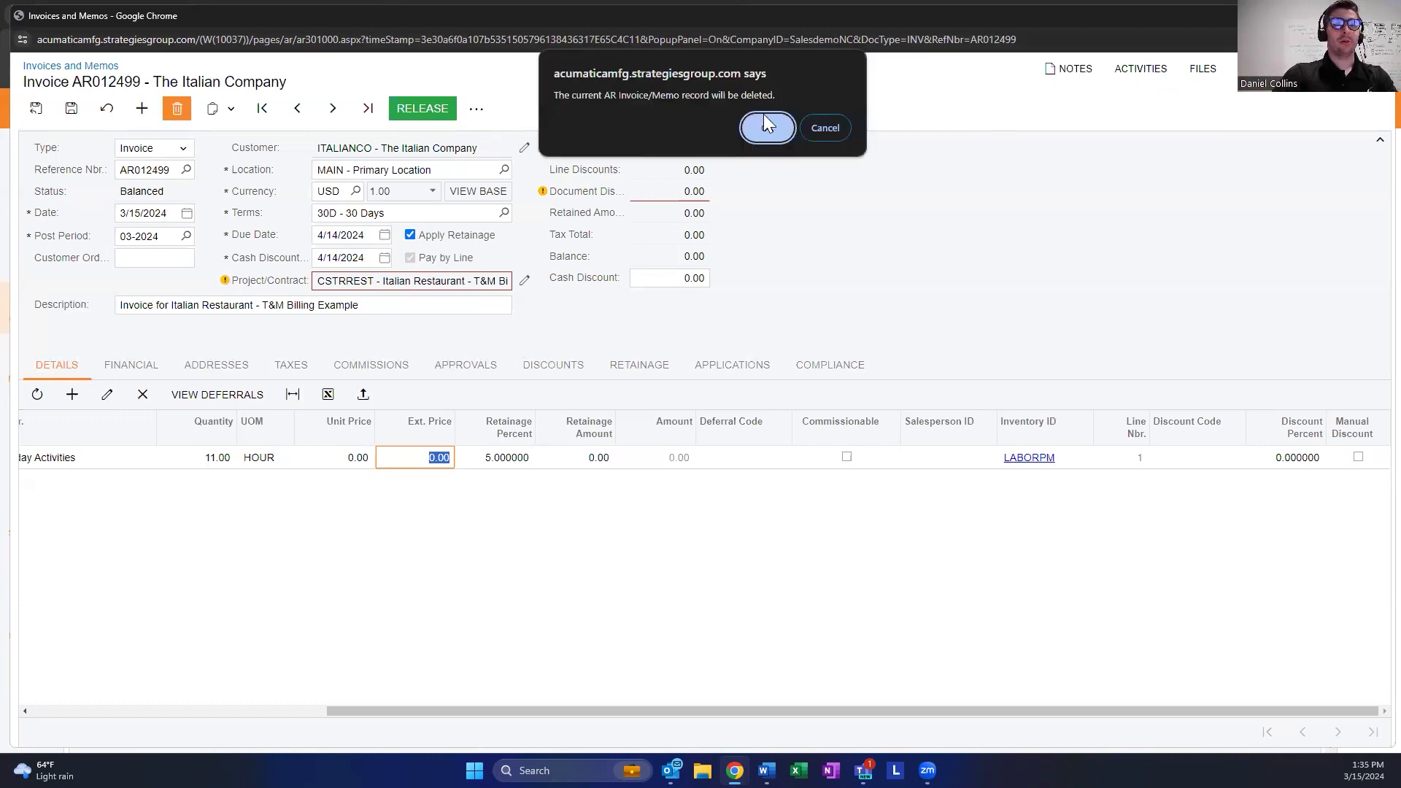
{"action": "left_click", "coordinate": [765, 126]}
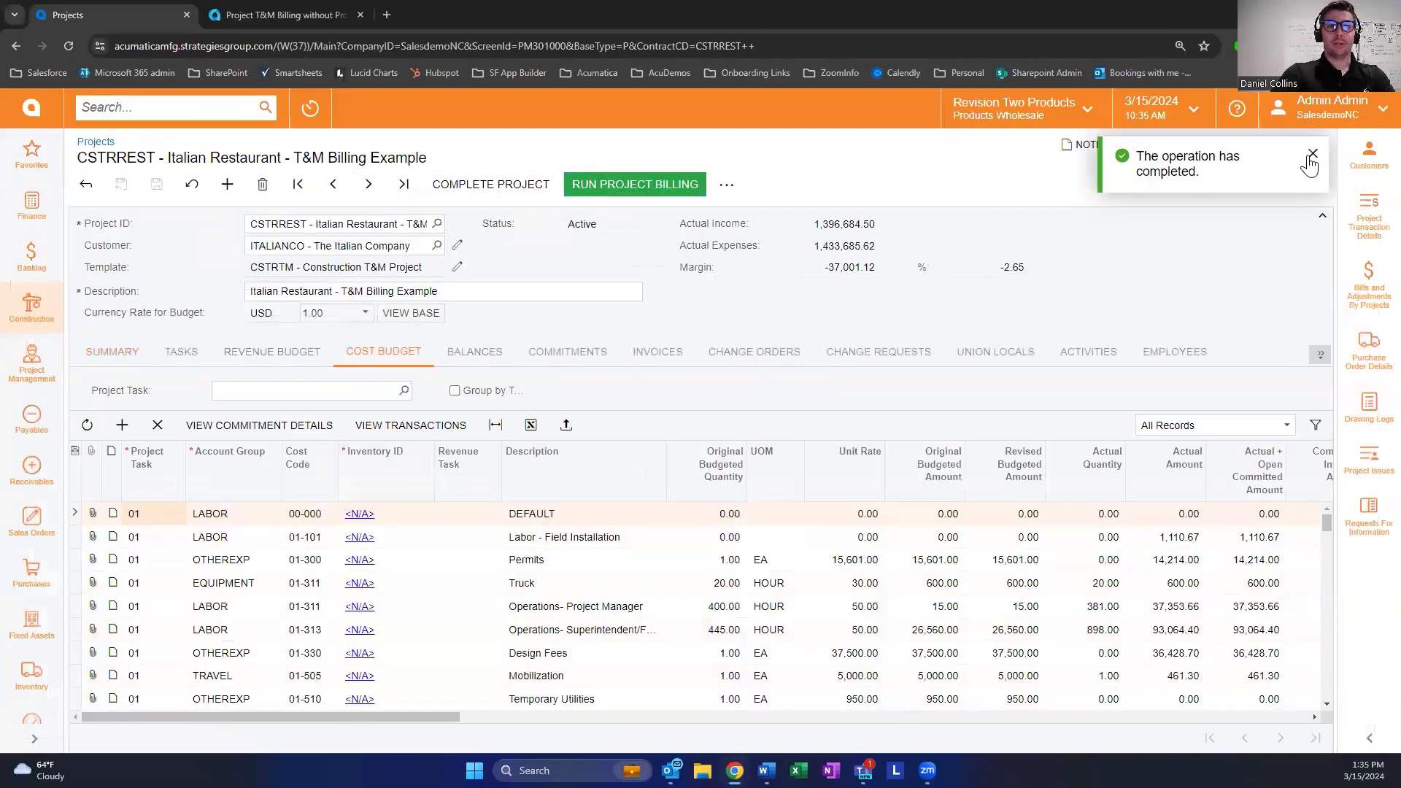
Open the cost budget line's transactions, showing four unbilled daily labor activities.
{"action": "left_click", "coordinate": [1313, 156]}
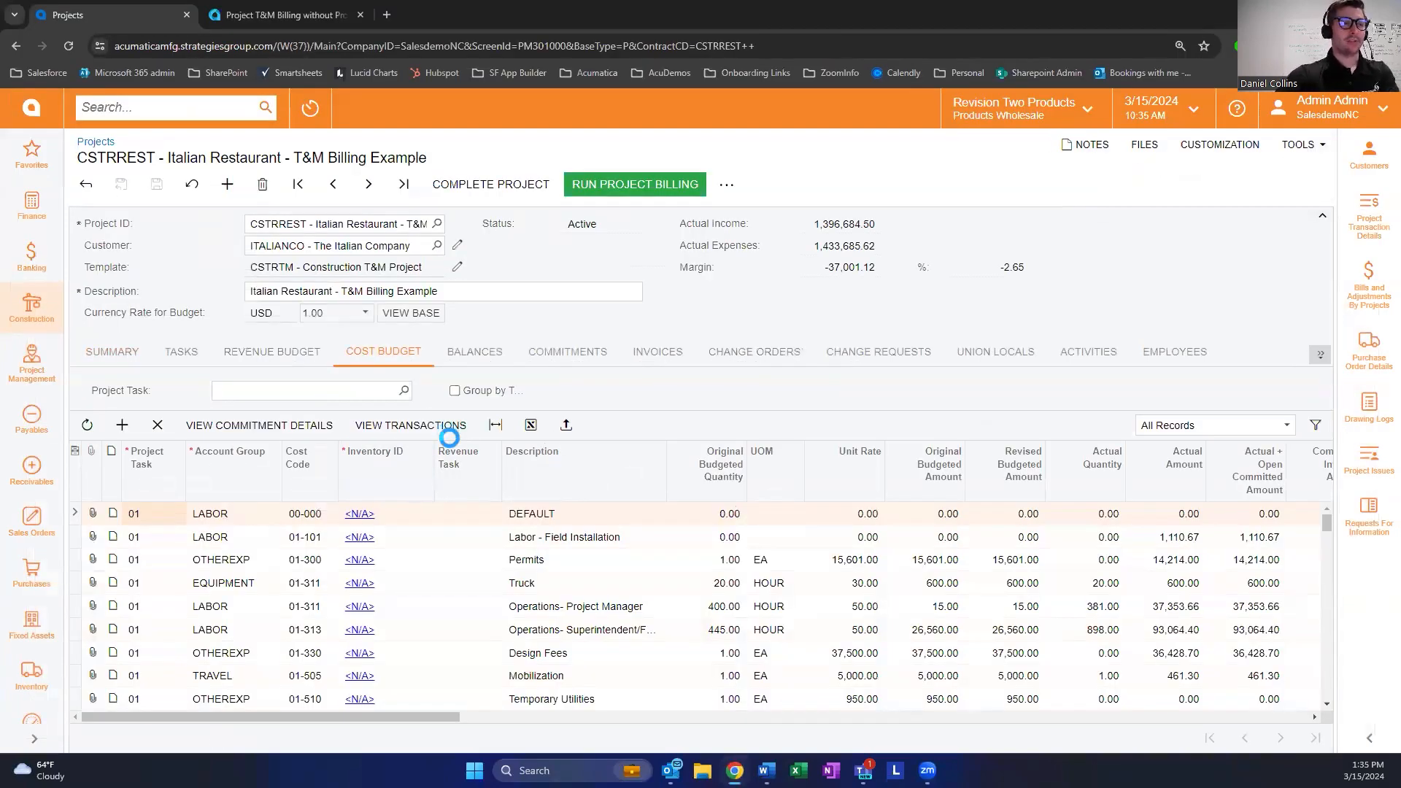
{"action": "left_click", "coordinate": [410, 425]}
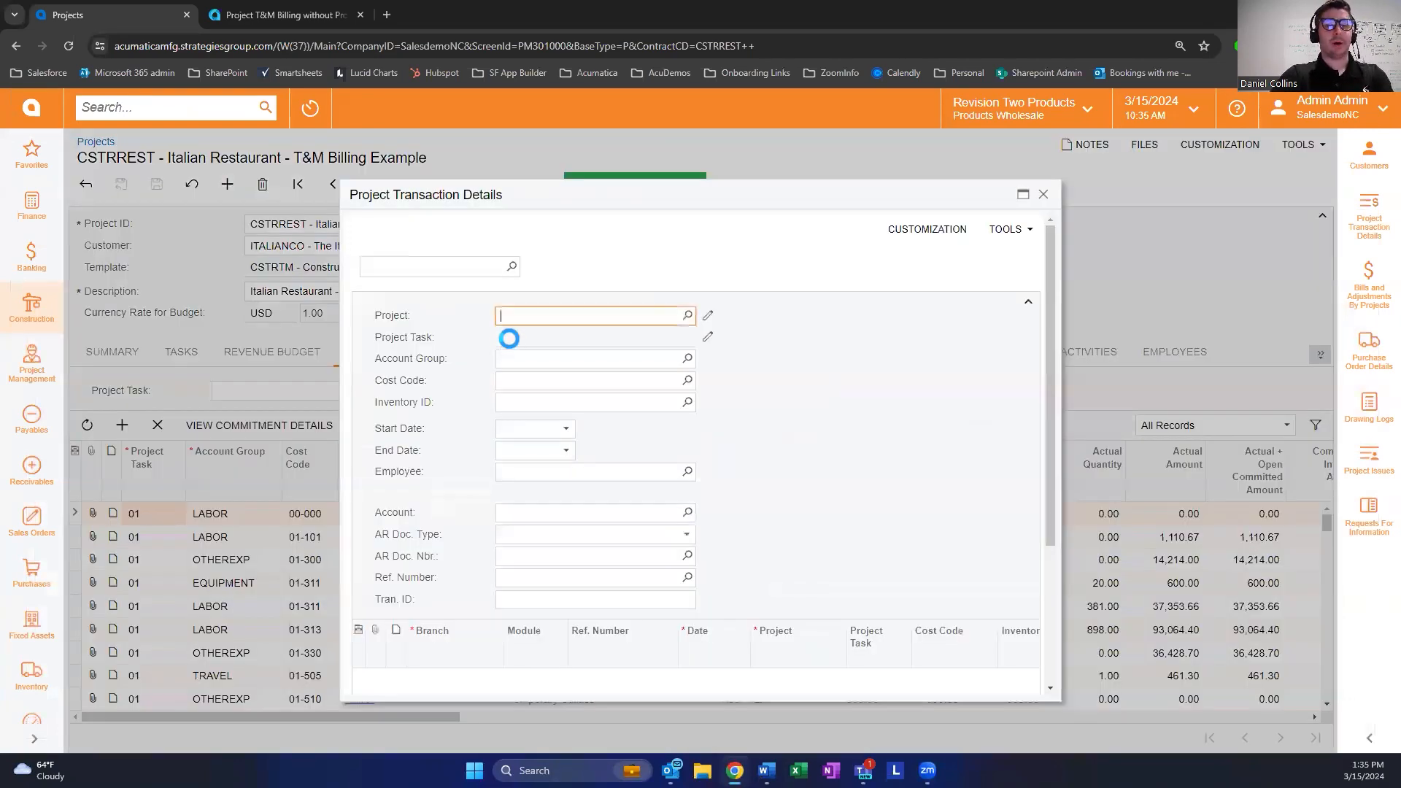
{"action": "left_click", "coordinate": [1023, 194]}
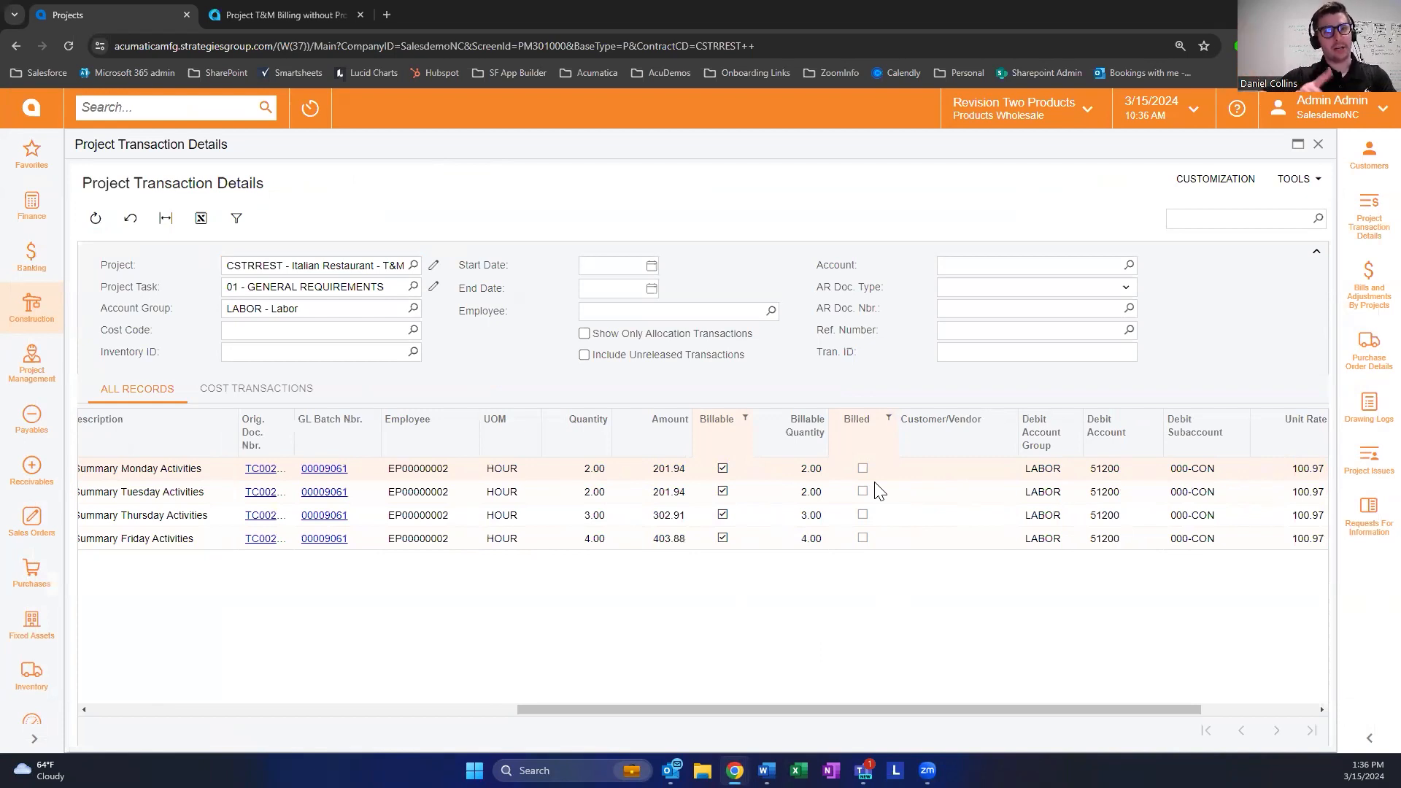
{"action": "mouse_move", "coordinate": [879, 473]}
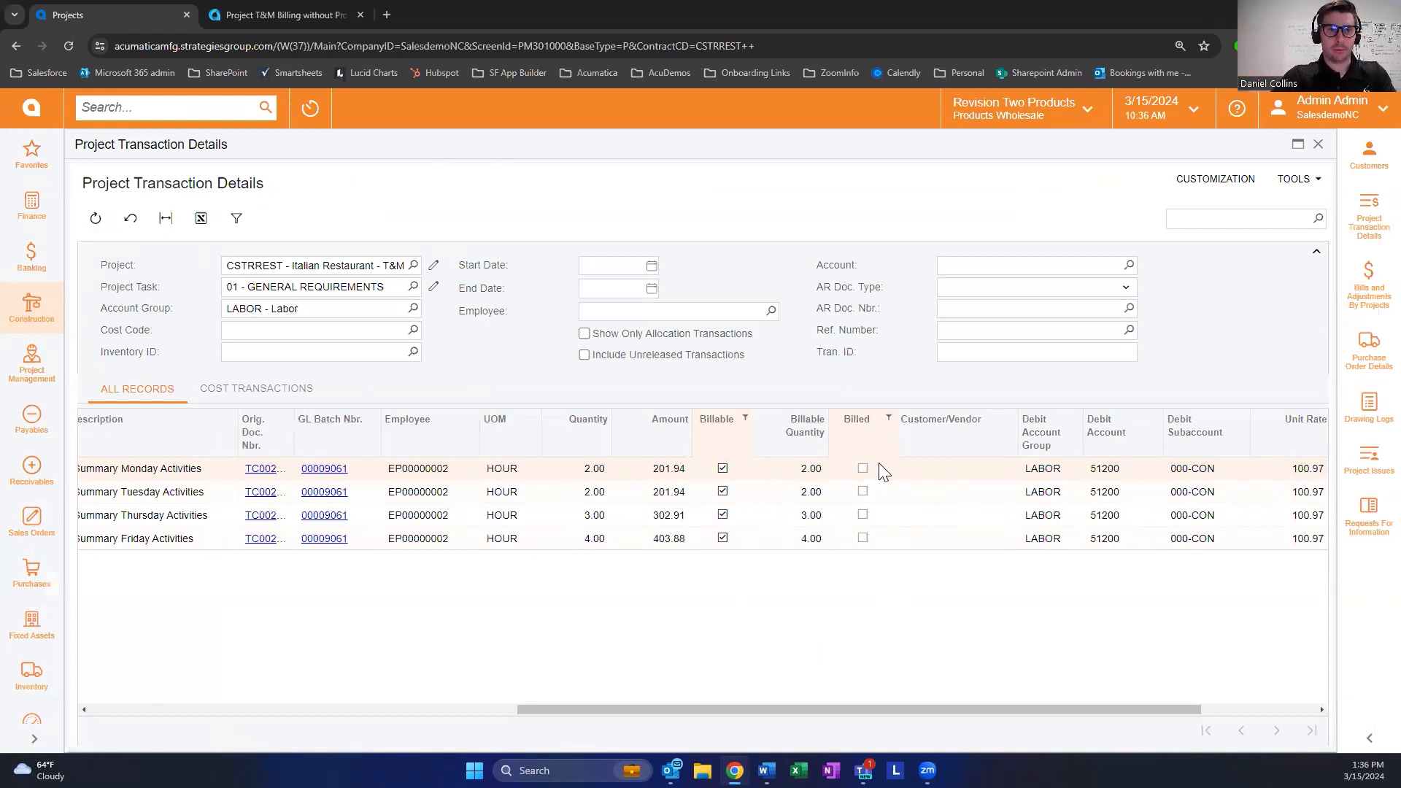
{"action": "mouse_move", "coordinate": [429, 526]}
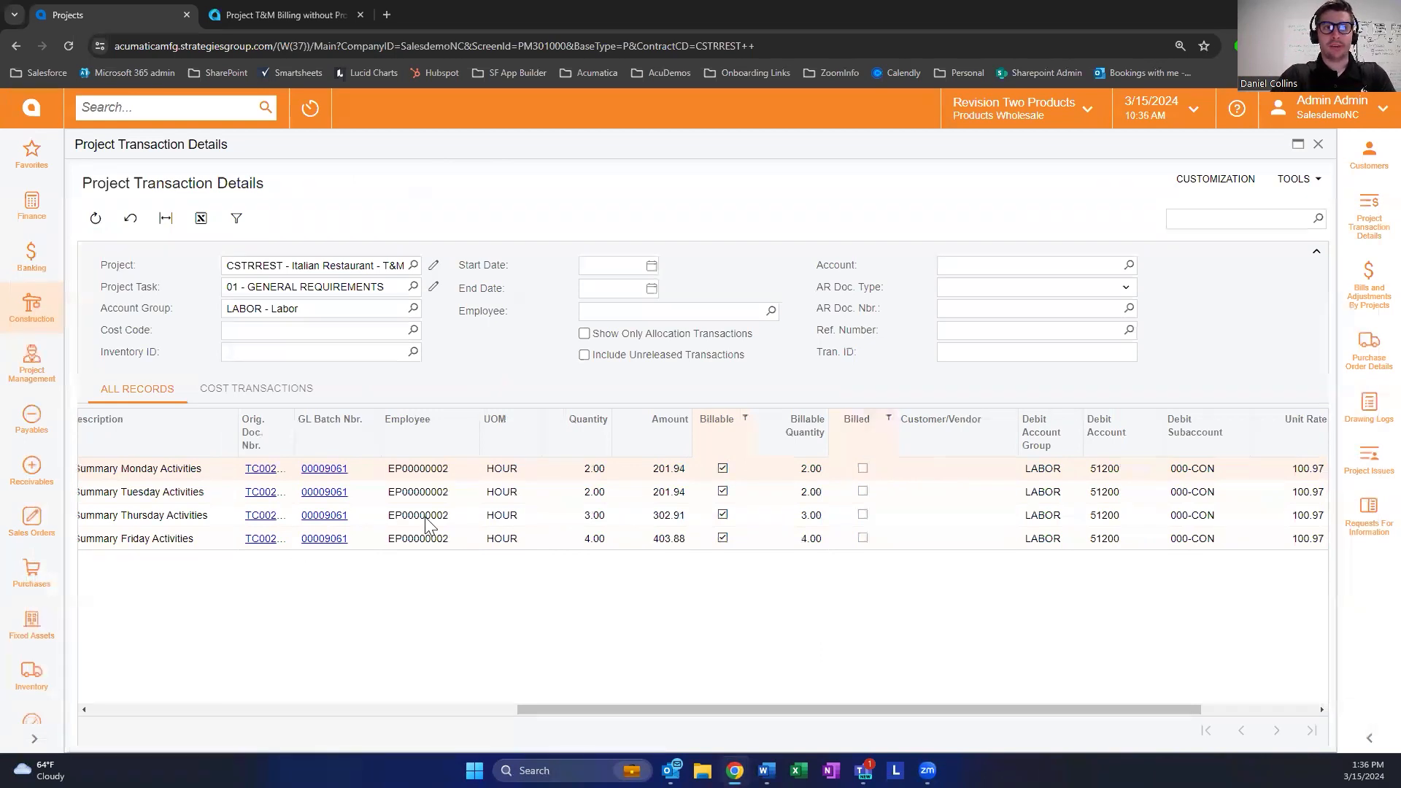
{"action": "mouse_move", "coordinate": [721, 505]}
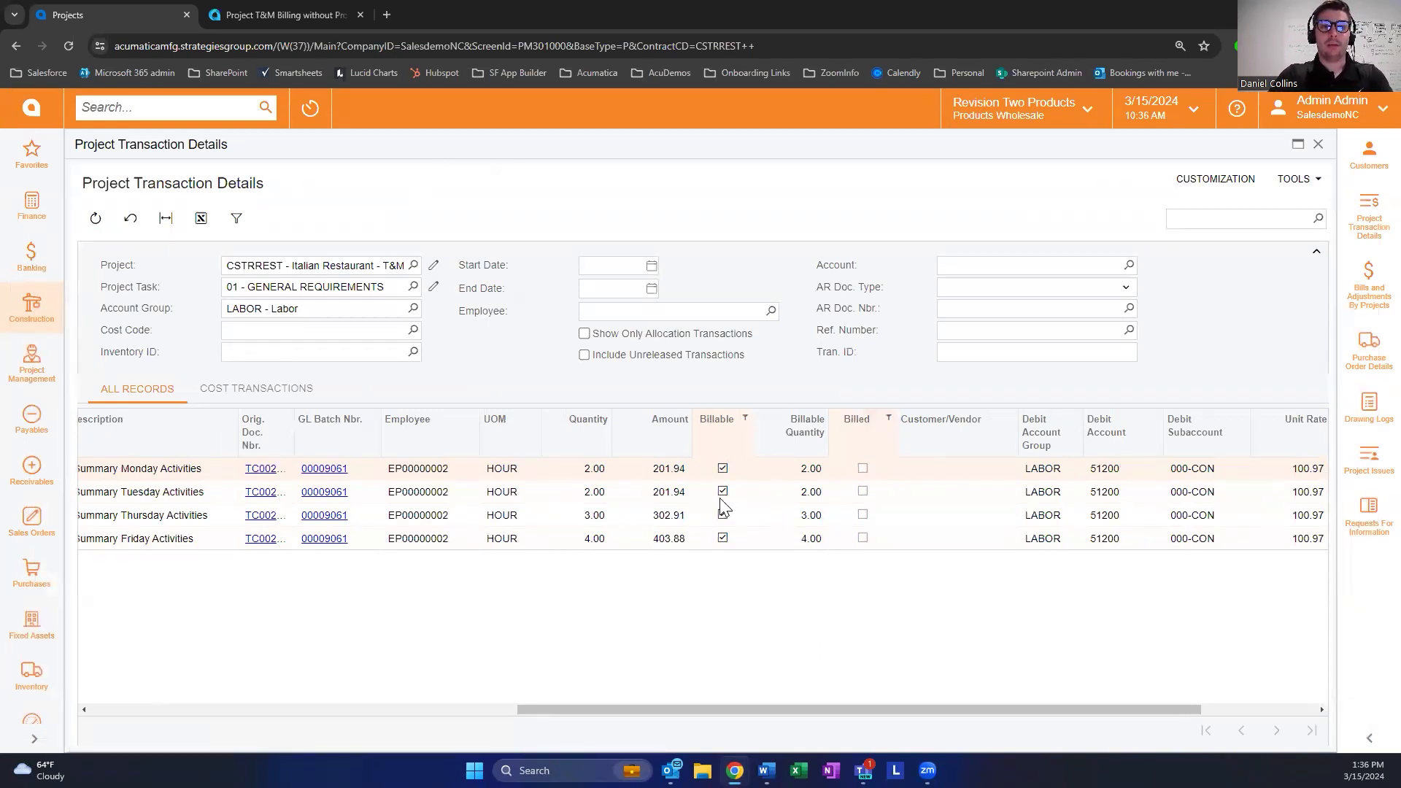